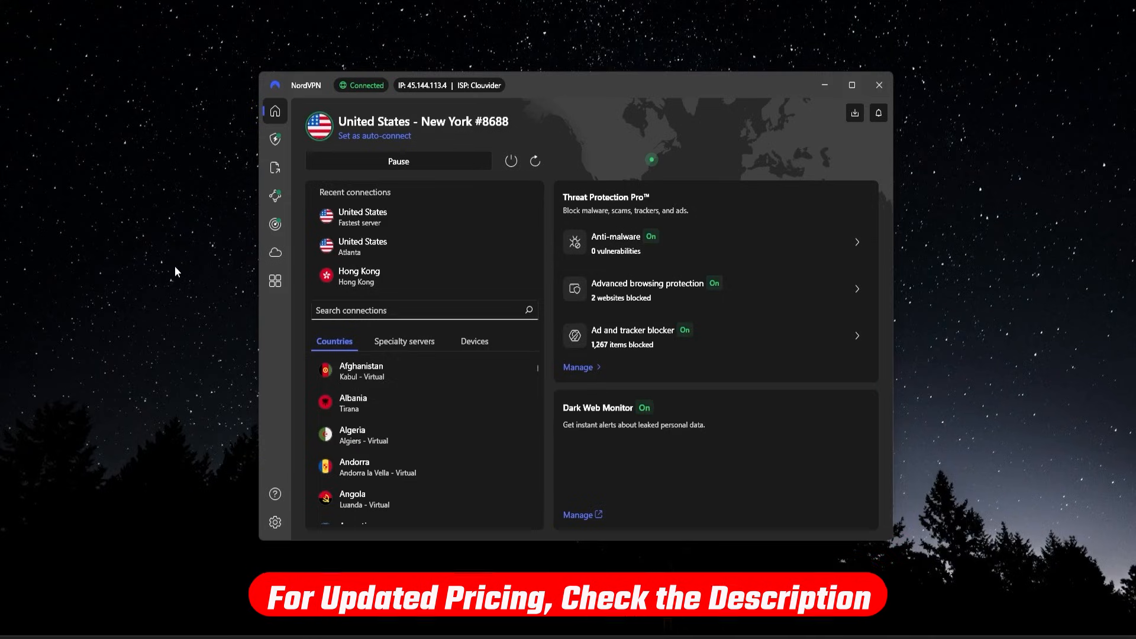
{"action": "mouse_move", "coordinate": [610, 125]}
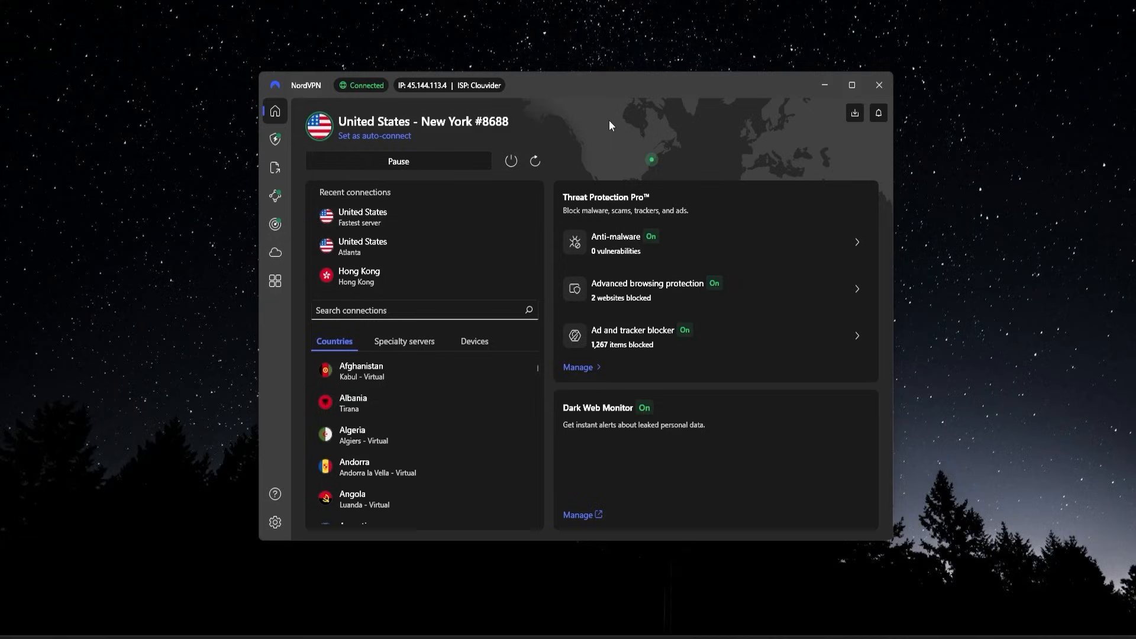
{"action": "mouse_move", "coordinate": [534, 612]}
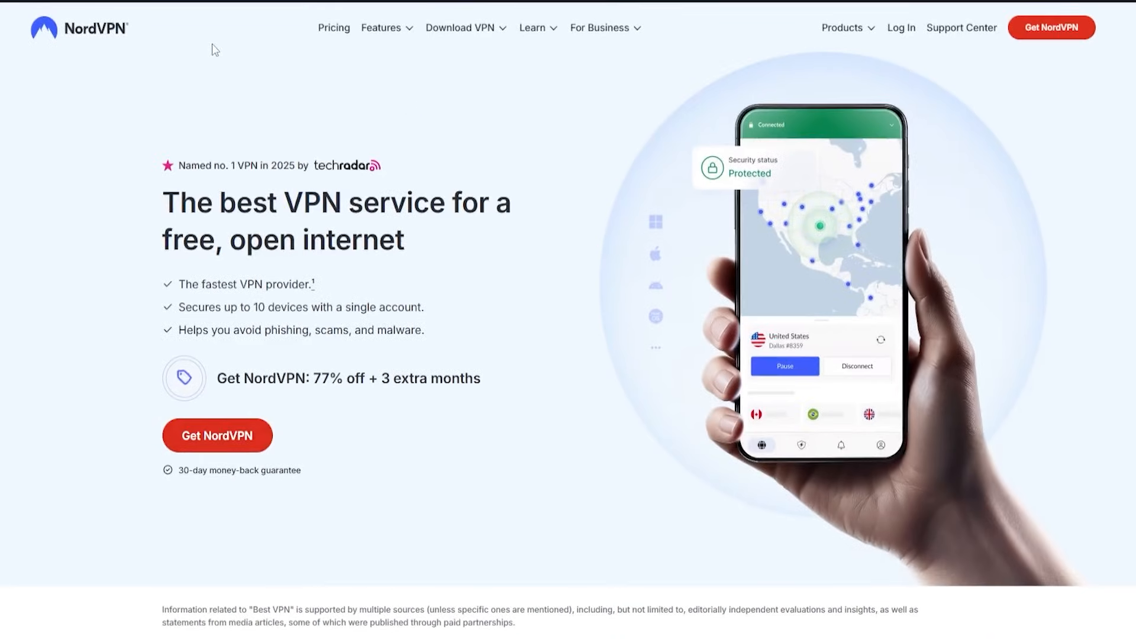
- Show the pricing page and expand the plan-length options (2-year, 1-year, 1-month)
{"action": "left_click", "coordinate": [334, 27]}
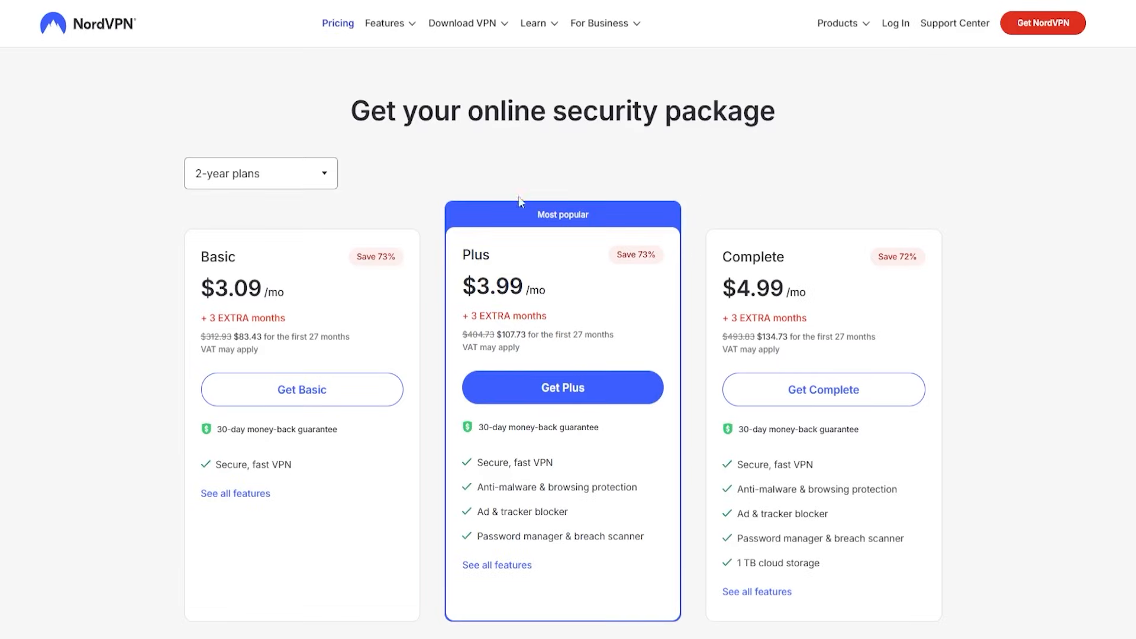
{"action": "mouse_move", "coordinate": [485, 171]}
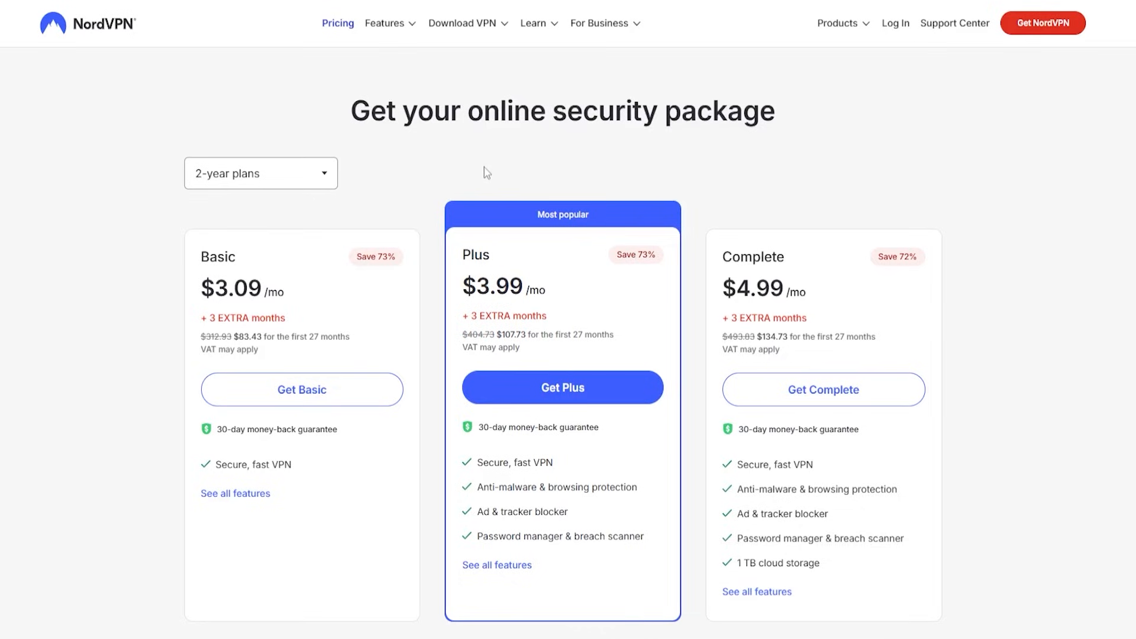
{"action": "mouse_move", "coordinate": [844, 292]}
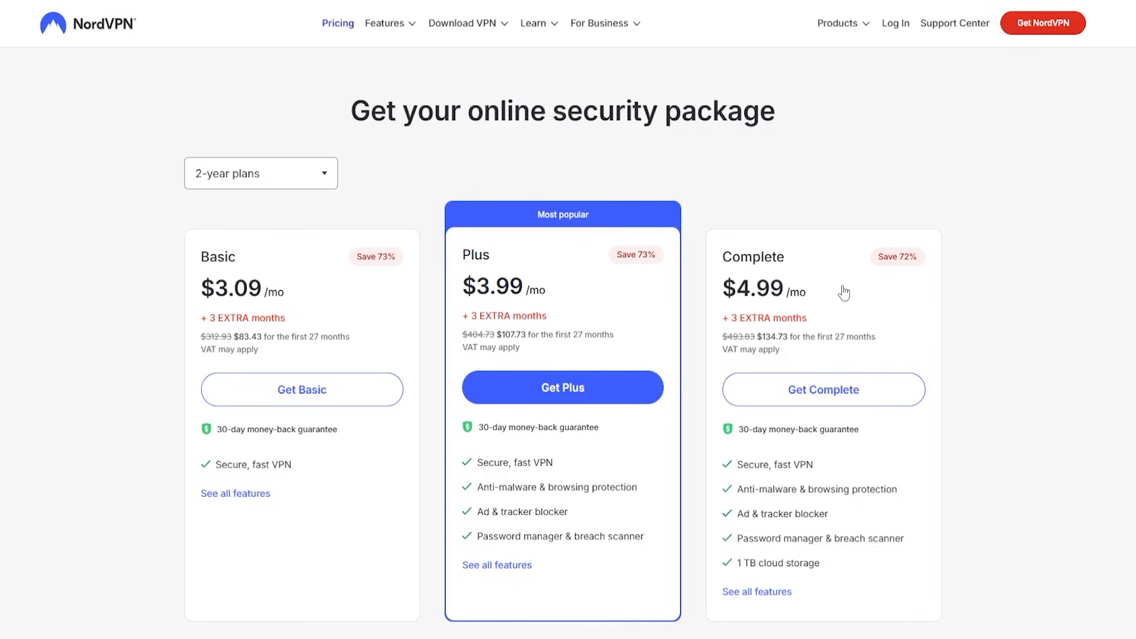
{"action": "left_click", "coordinate": [260, 173]}
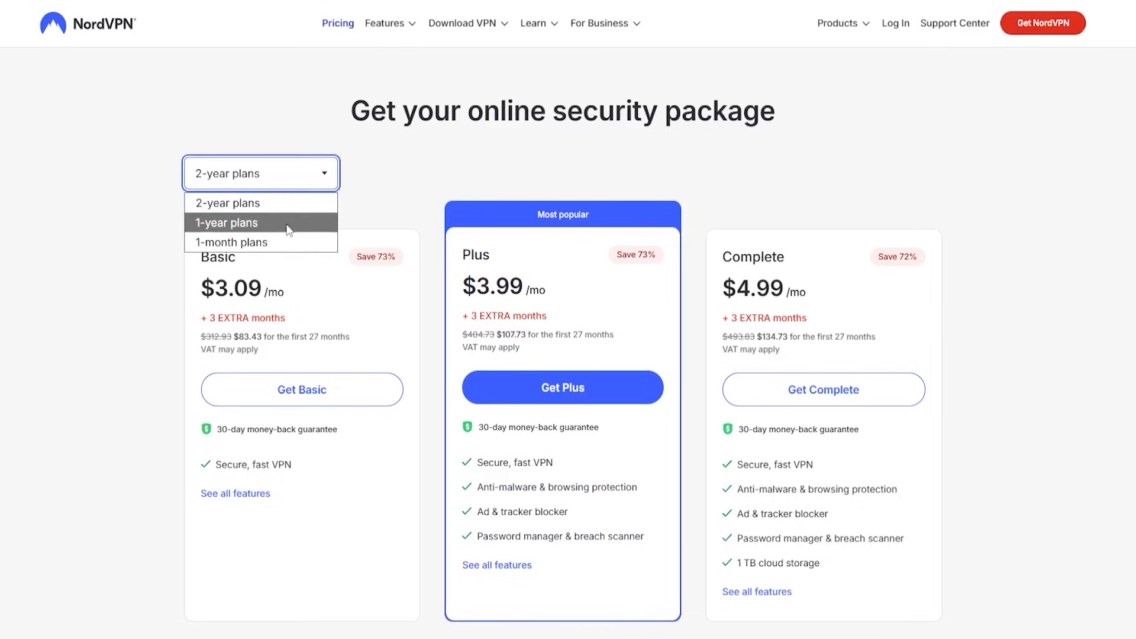
{"action": "mouse_move", "coordinate": [261, 202]}
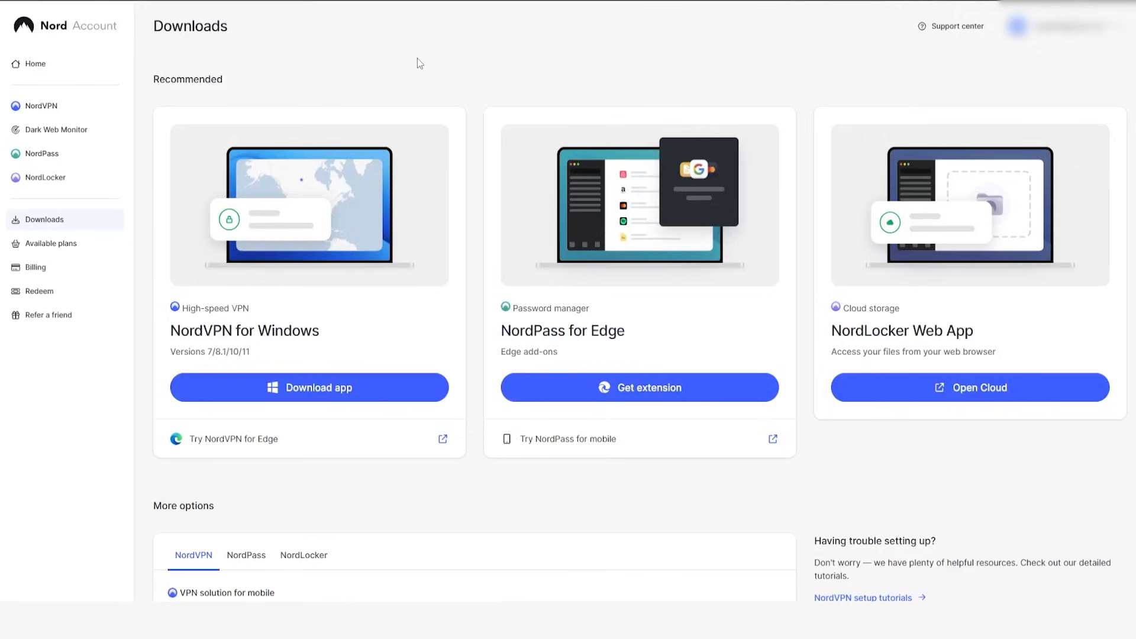
{"action": "mouse_move", "coordinate": [27, 229]}
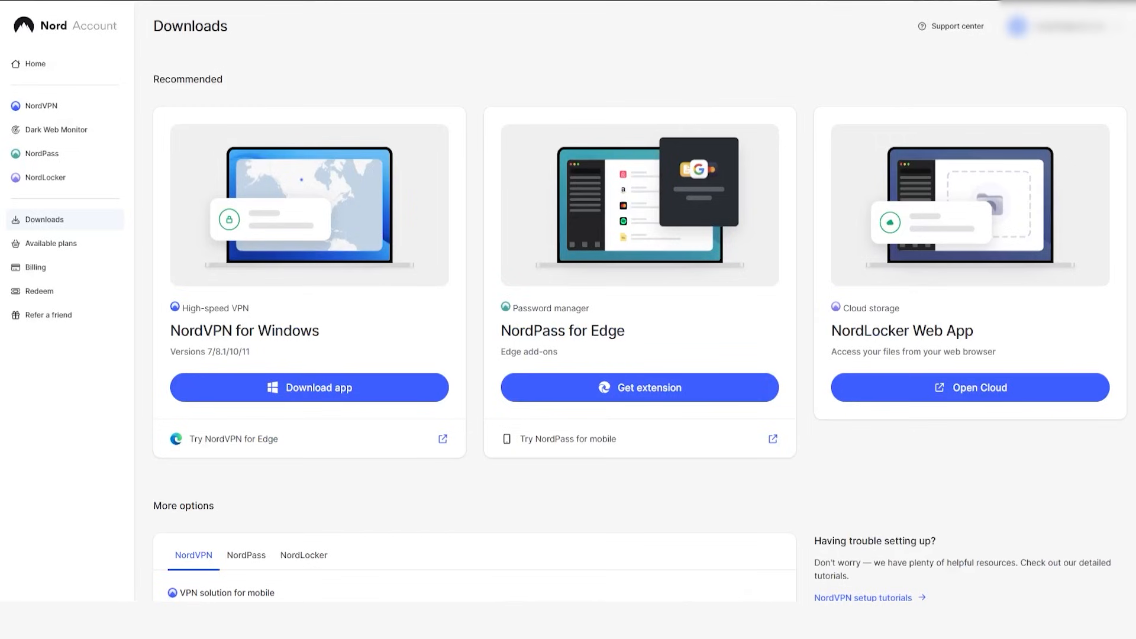
{"action": "scroll", "scroll_direction": "down", "scroll_amount": 3}
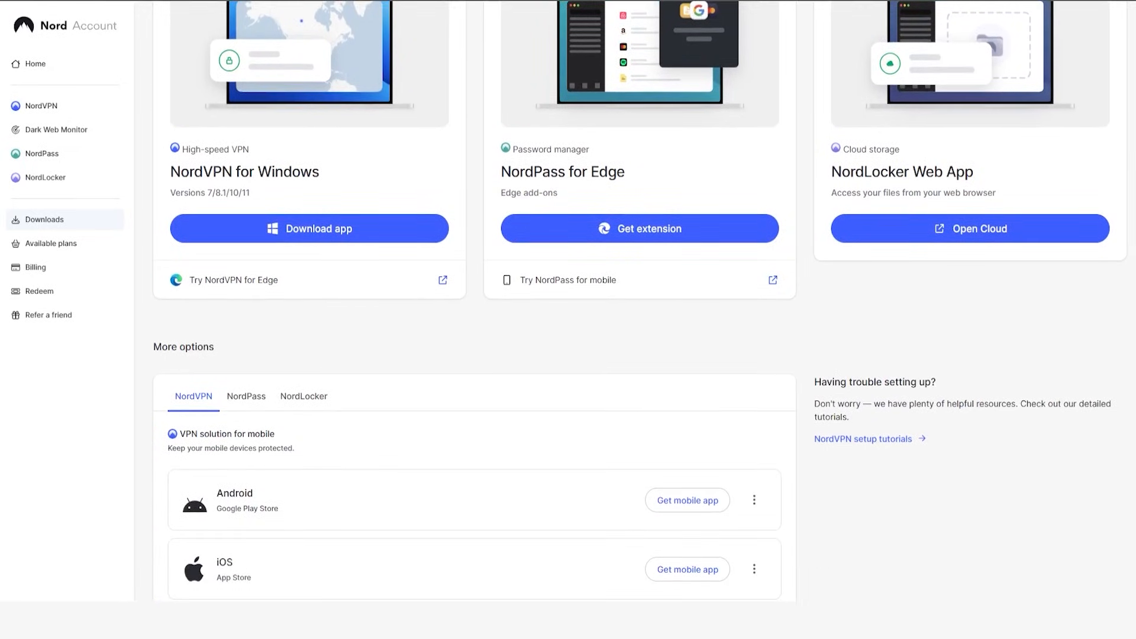
{"action": "scroll", "scroll_direction": "down", "scroll_amount": 3}
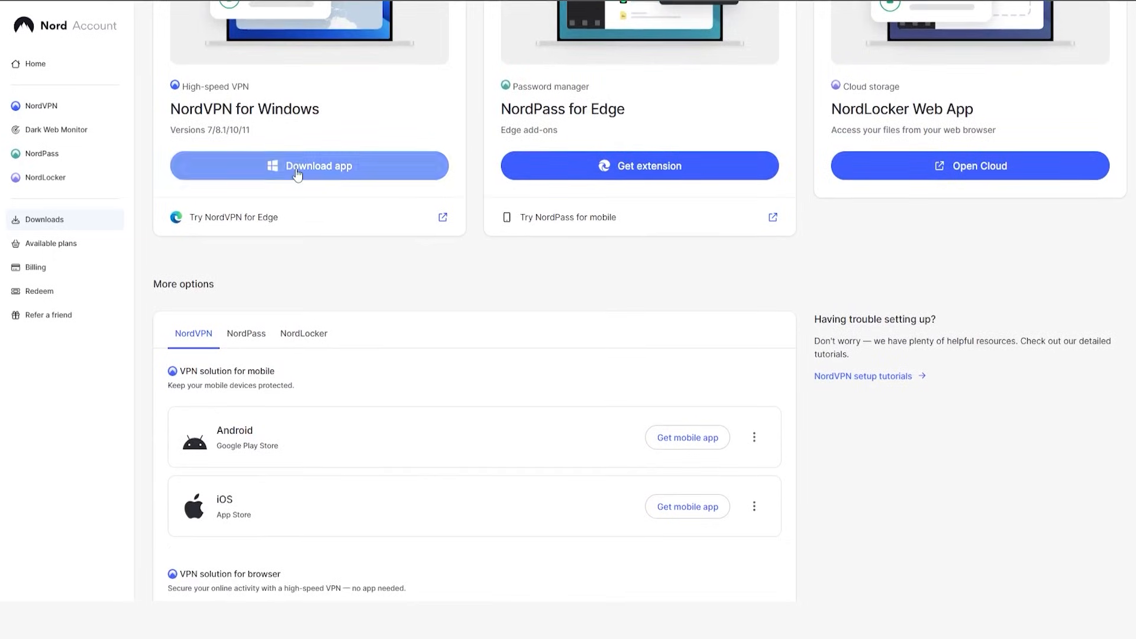
{"action": "scroll", "scroll_direction": "down", "scroll_amount": 3}
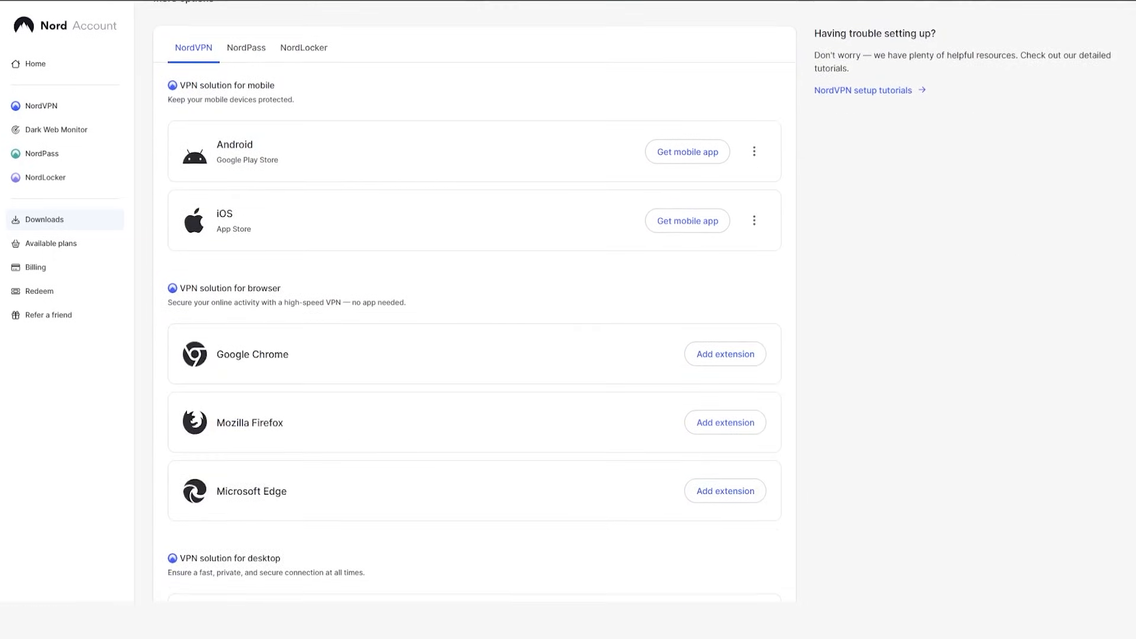
{"action": "scroll", "scroll_direction": "down", "scroll_amount": 3}
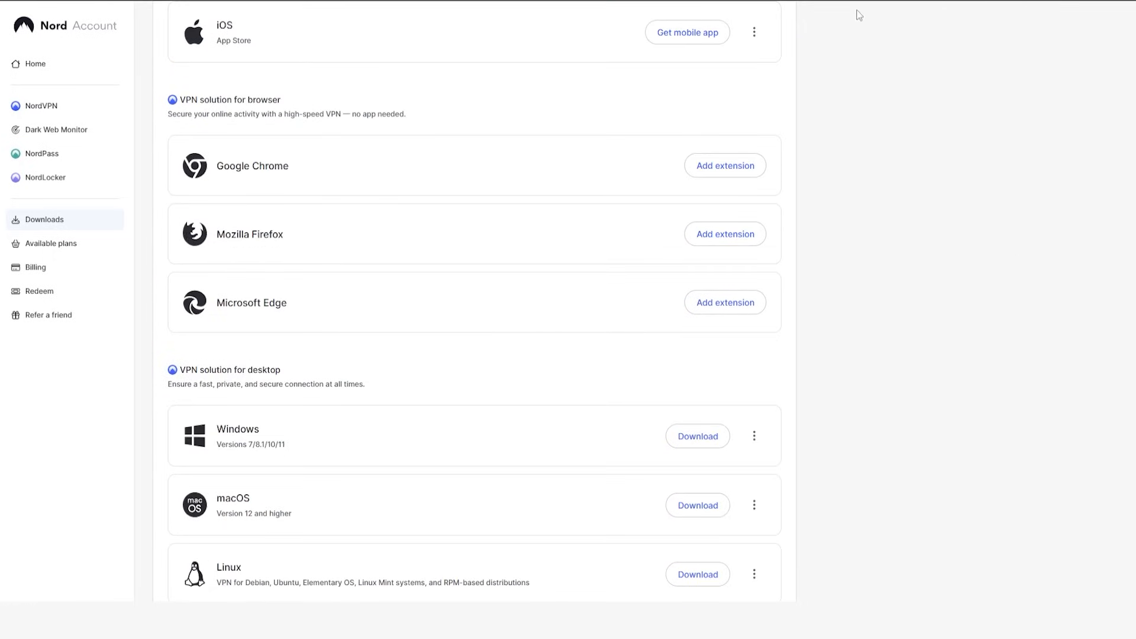
{"action": "mouse_move", "coordinate": [893, 0]}
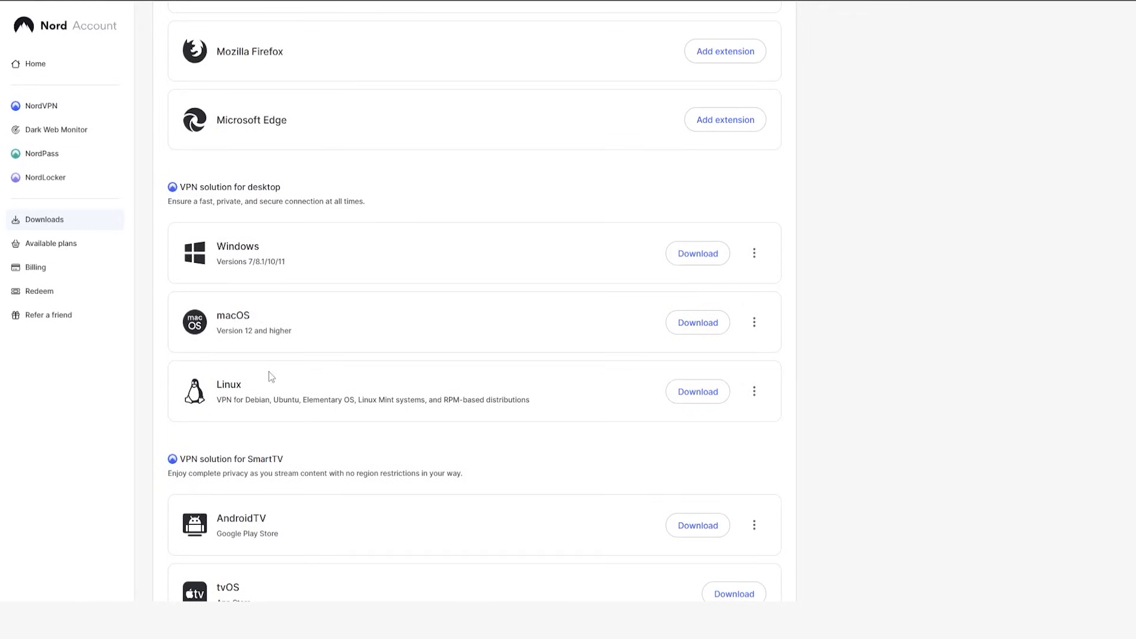
{"action": "scroll", "scroll_direction": "down", "scroll_amount": 3}
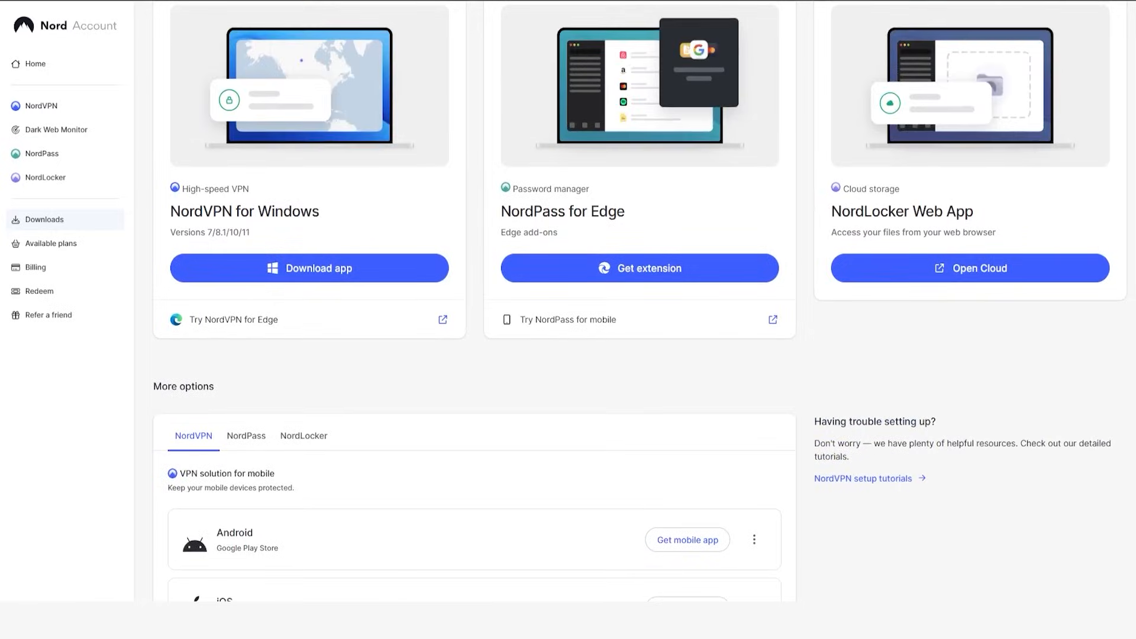
{"action": "scroll", "scroll_direction": "up", "scroll_amount": 3}
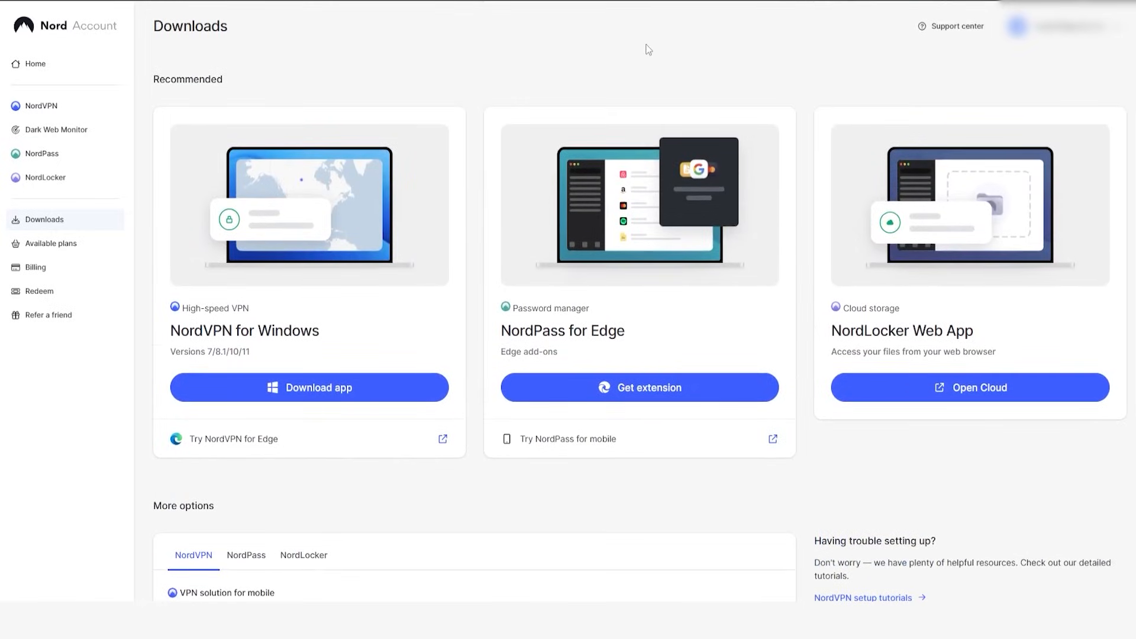
- Run the setup wizard's Install and continue signing in with the entered Nord Account email
{"action": "left_click", "coordinate": [308, 387]}
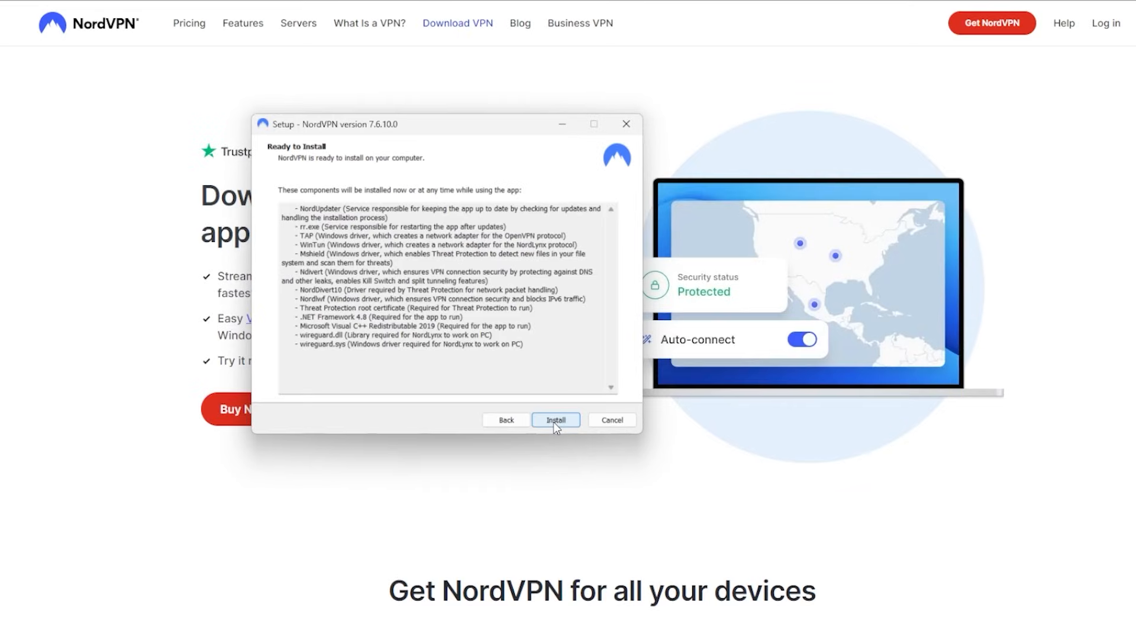
{"action": "left_click", "coordinate": [555, 419]}
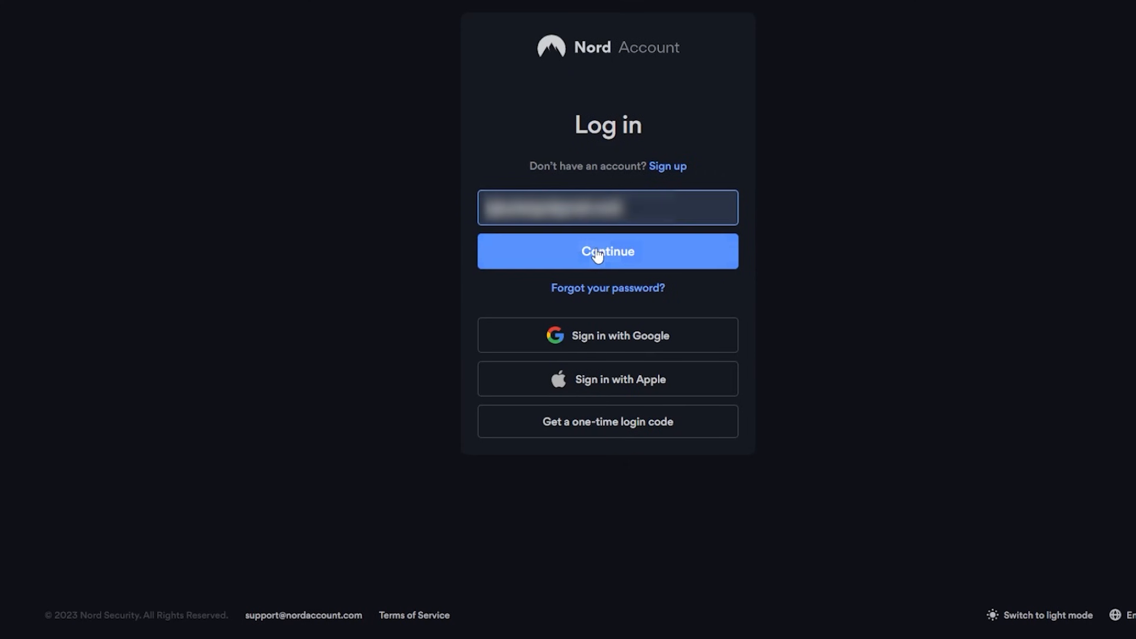
{"action": "left_click", "coordinate": [607, 251]}
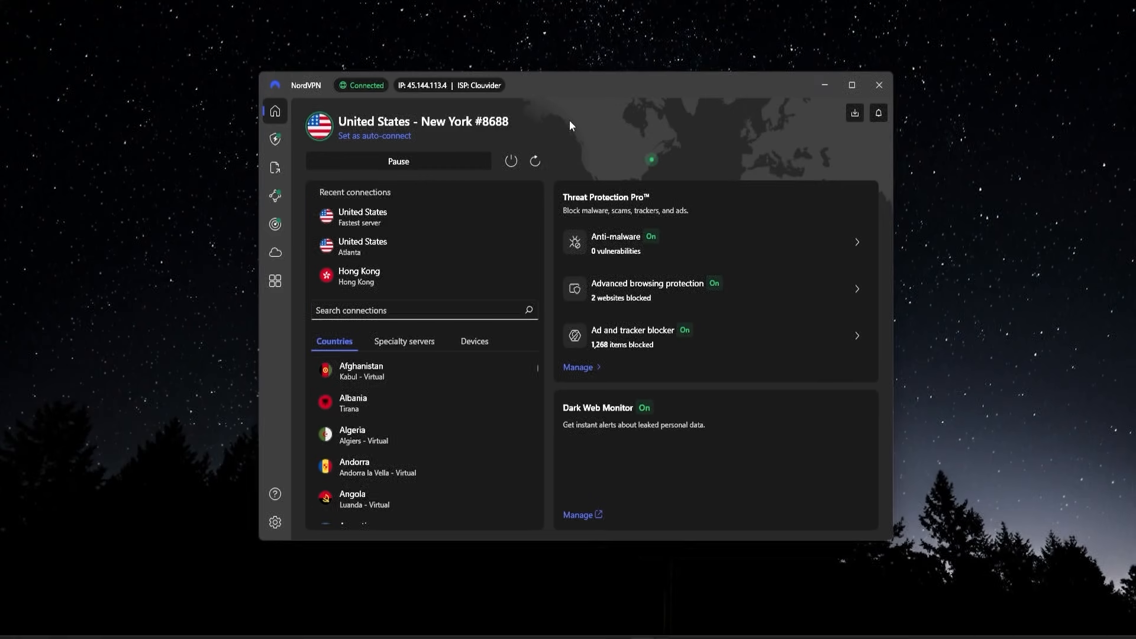
{"action": "mouse_move", "coordinate": [610, 454]}
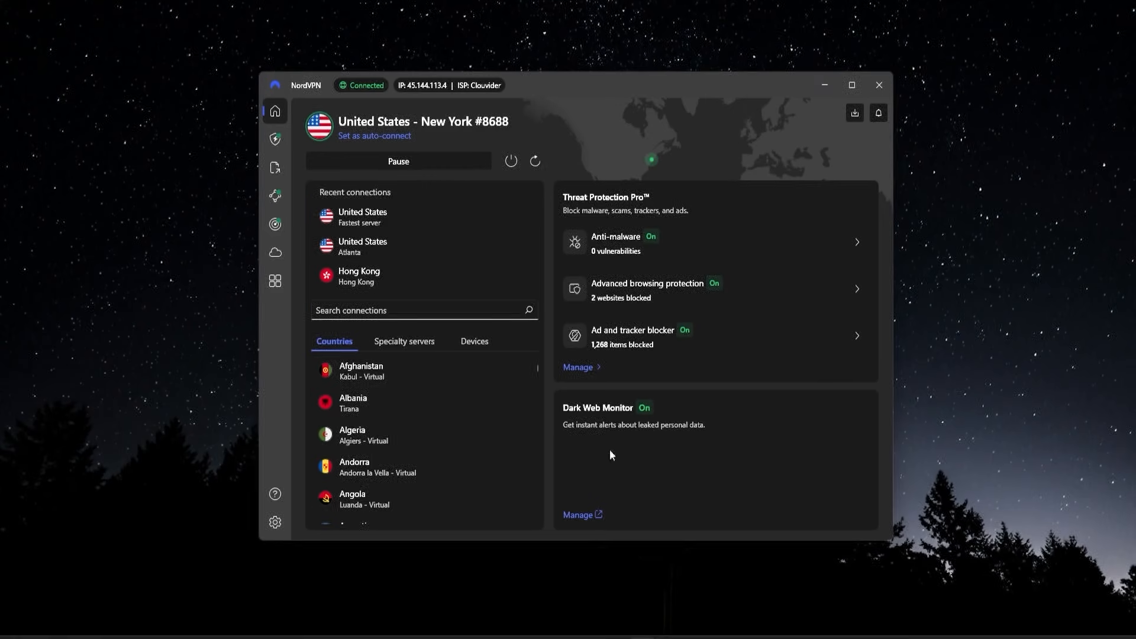
{"action": "mouse_move", "coordinate": [357, 543]}
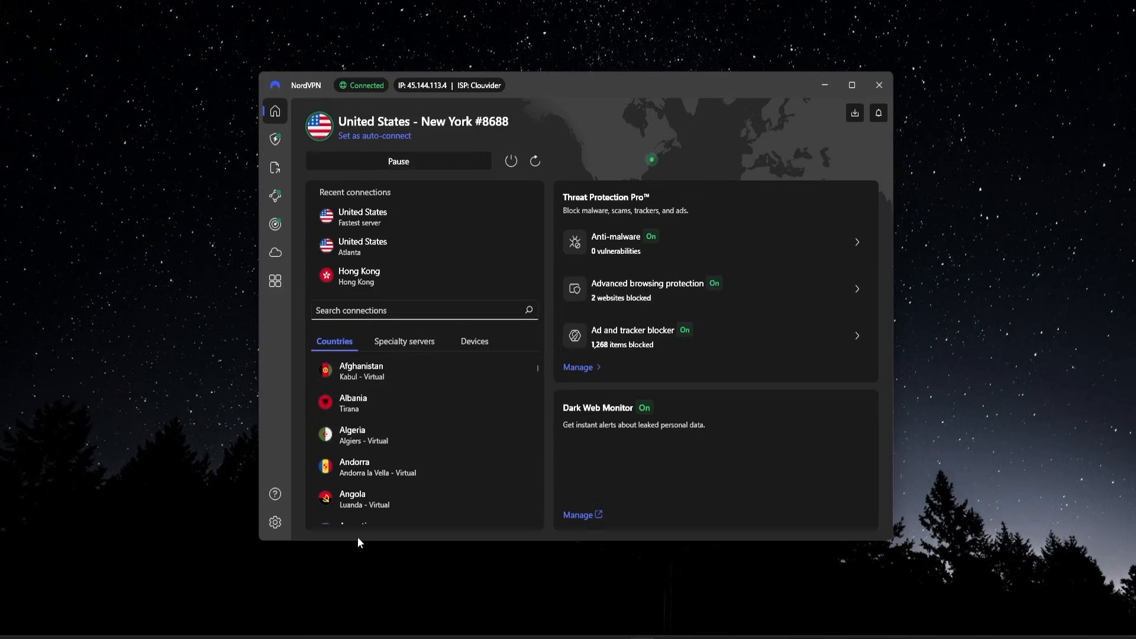
{"action": "mouse_move", "coordinate": [392, 497]}
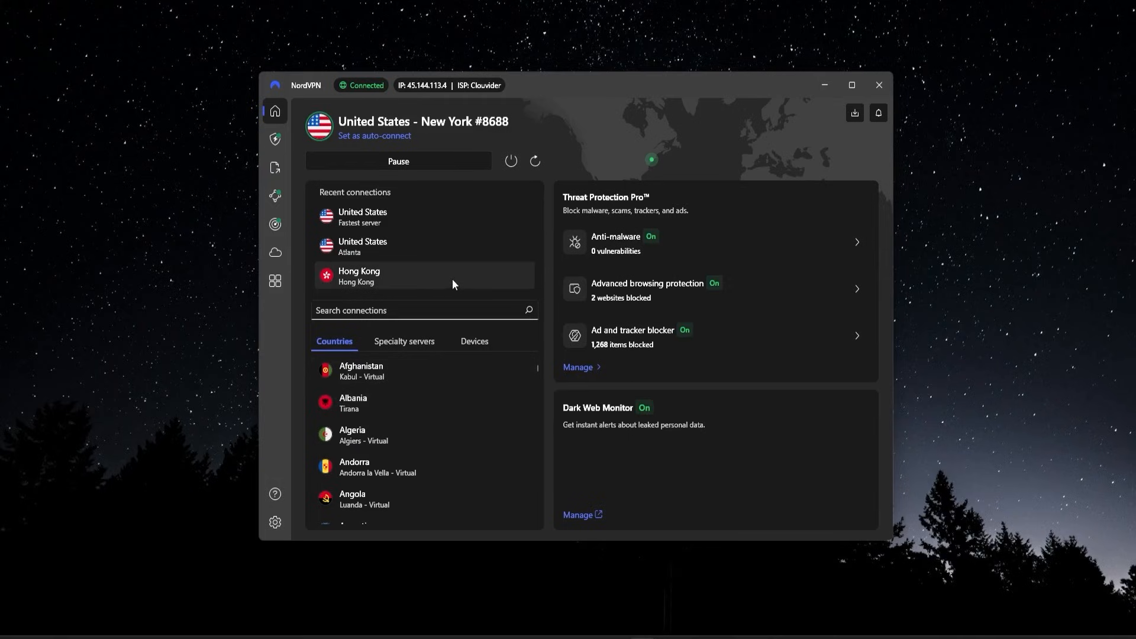
{"action": "mouse_move", "coordinate": [436, 281]}
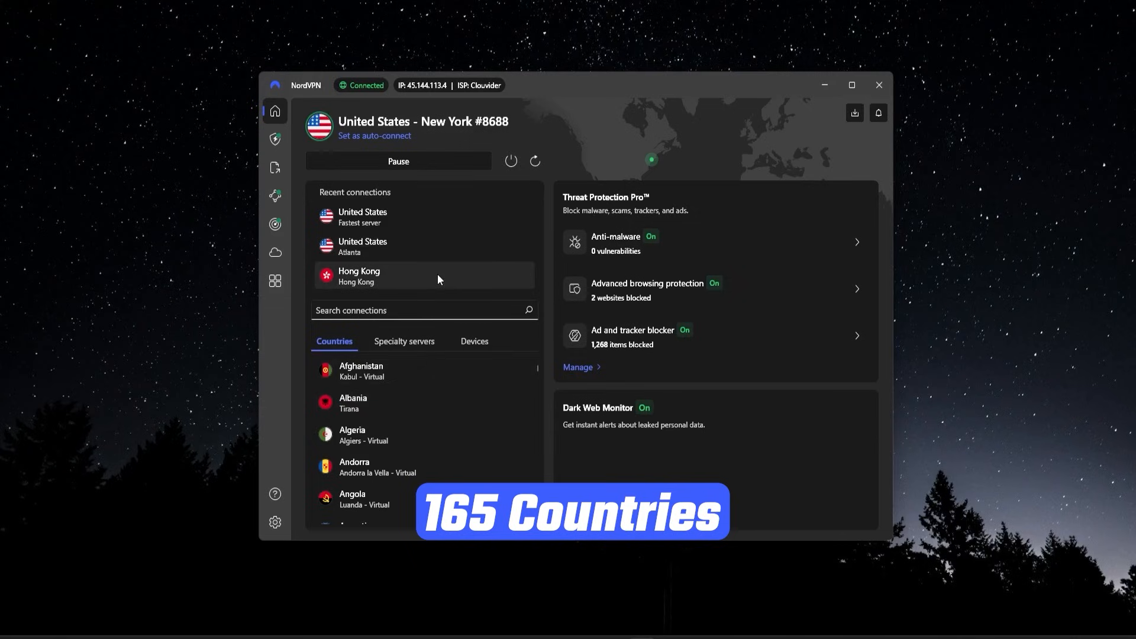
{"action": "scroll", "scroll_direction": "down", "scroll_amount": 3}
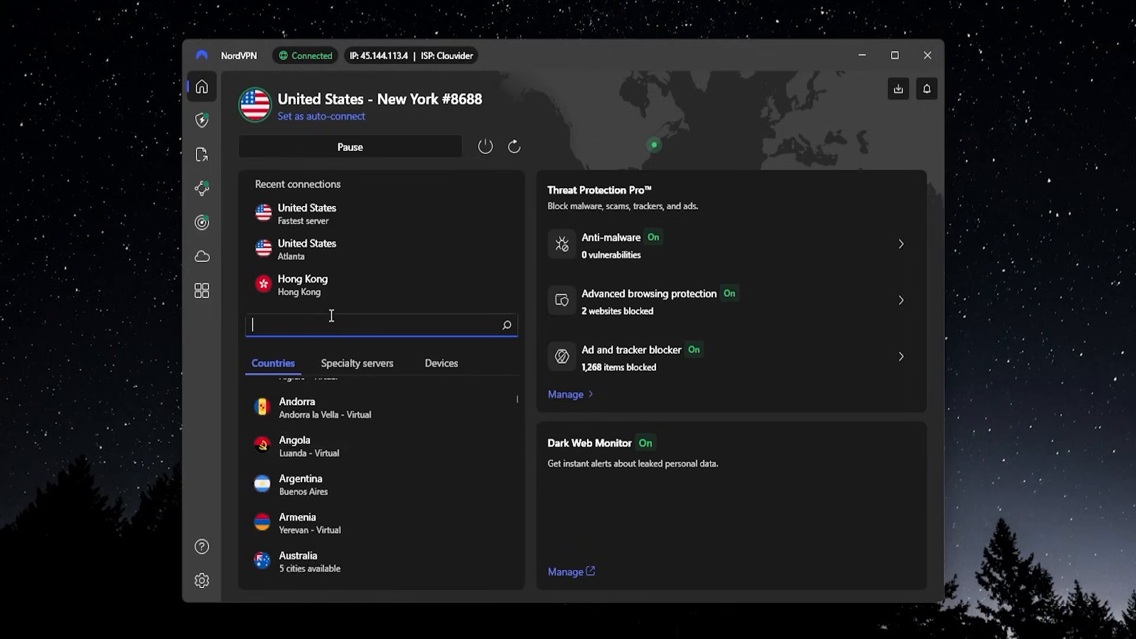
- Search 'united st', browse the United States' 22-city list, then close it
{"action": "type", "text": "united st"}
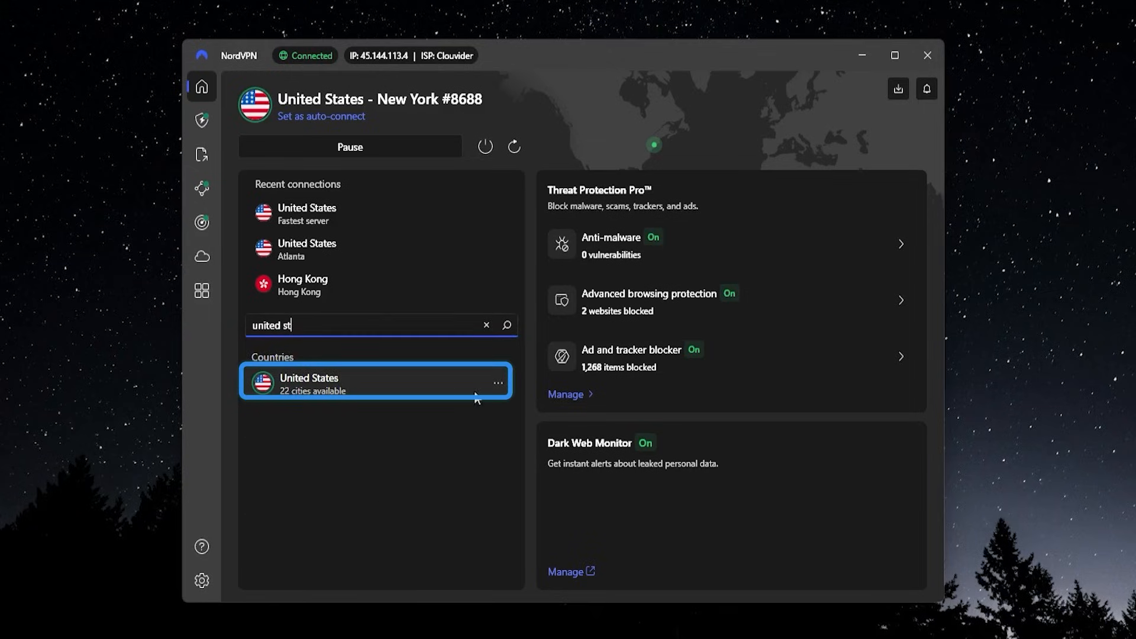
{"action": "left_click", "coordinate": [498, 382]}
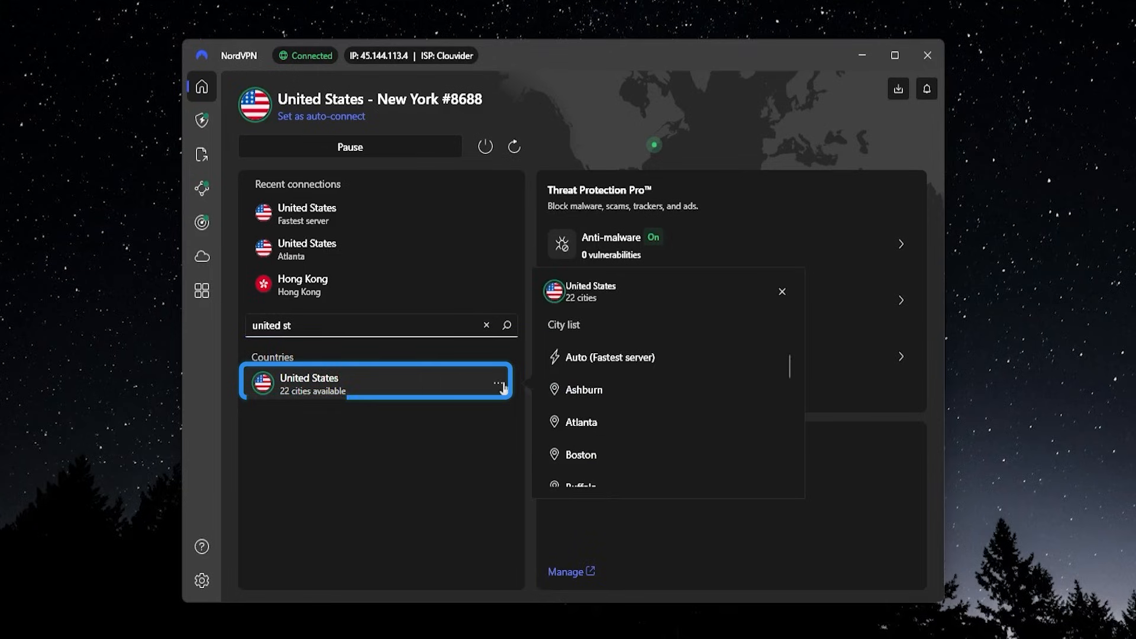
{"action": "scroll", "scroll_direction": "down", "scroll_amount": 3}
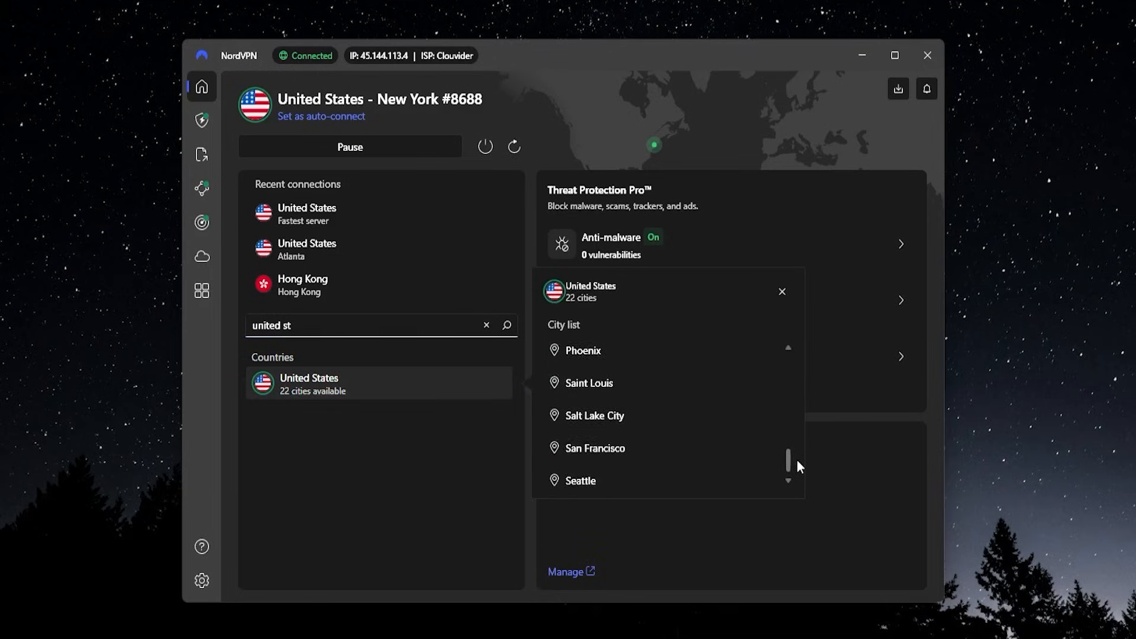
{"action": "left_click", "coordinate": [781, 291]}
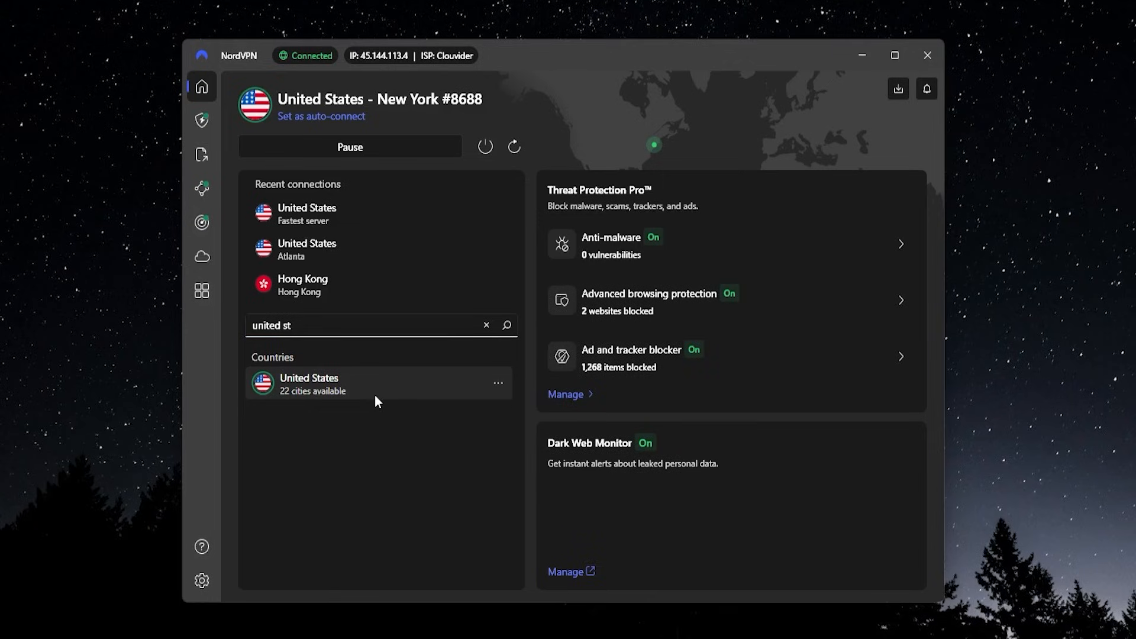
{"action": "mouse_move", "coordinate": [676, 245]}
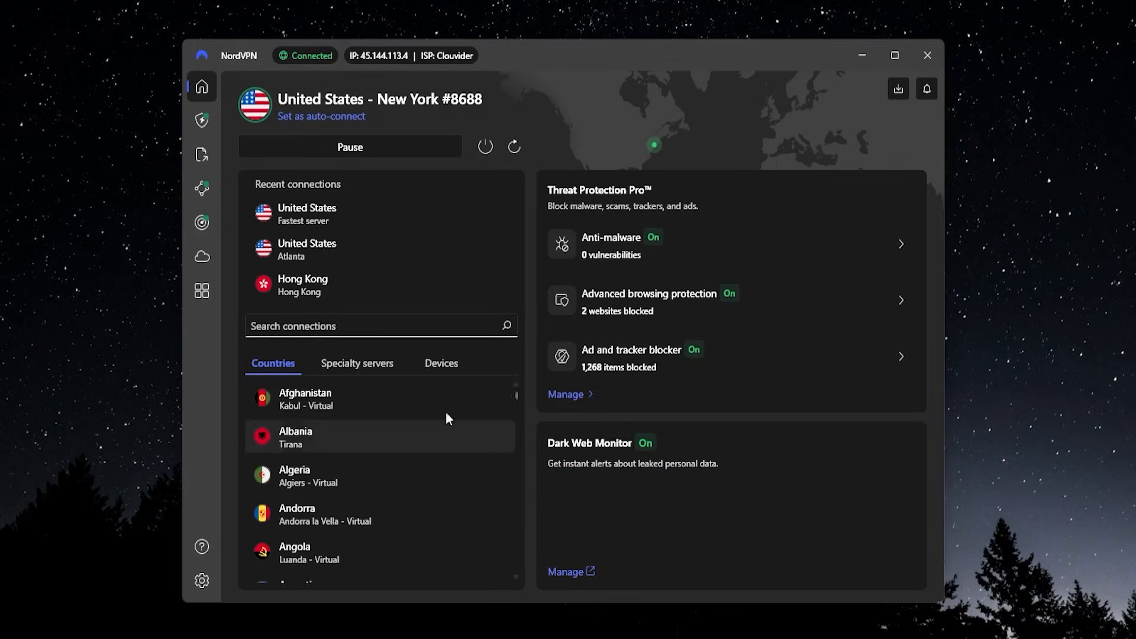
- Check the Specialty servers types, then return to the Countries list
{"action": "left_click", "coordinate": [356, 363]}
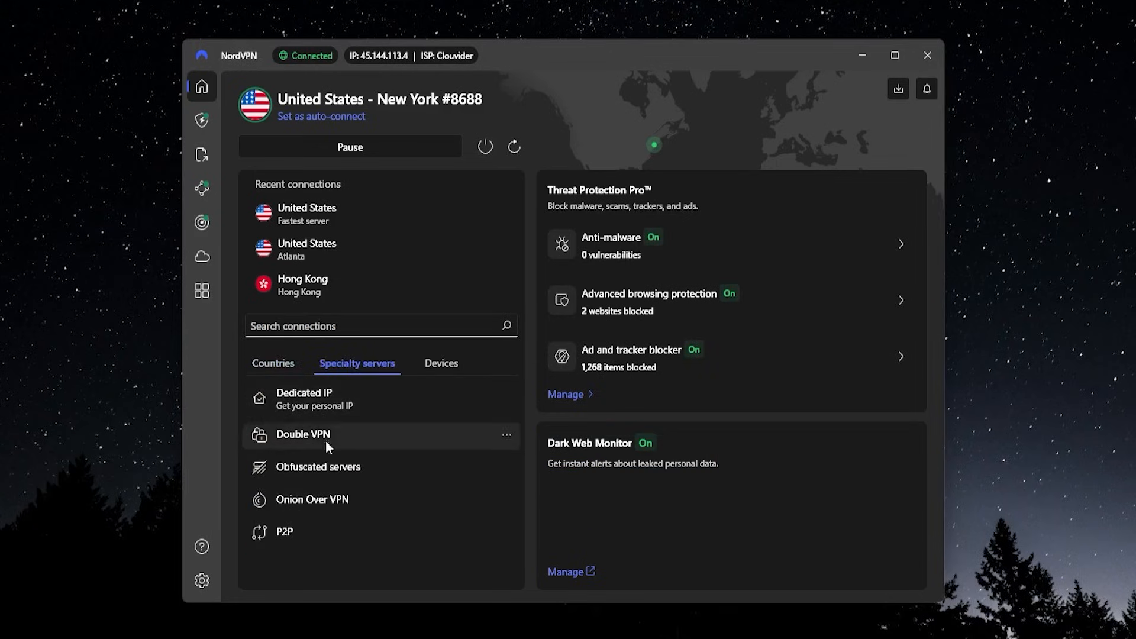
{"action": "mouse_move", "coordinate": [317, 403]}
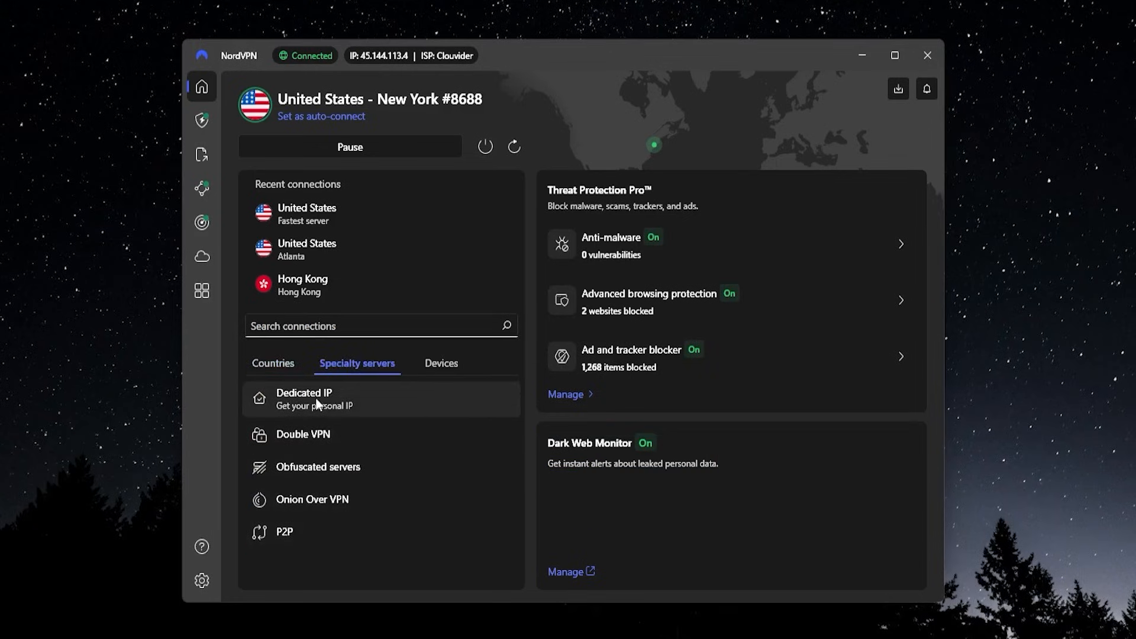
{"action": "mouse_move", "coordinate": [406, 419]}
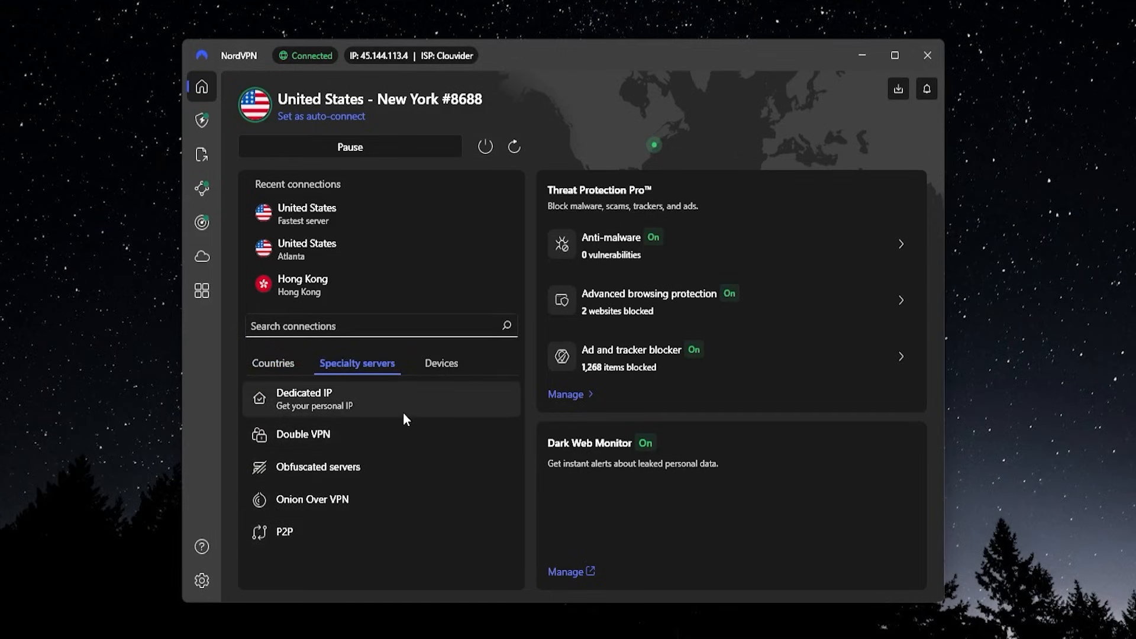
{"action": "mouse_move", "coordinate": [386, 418]}
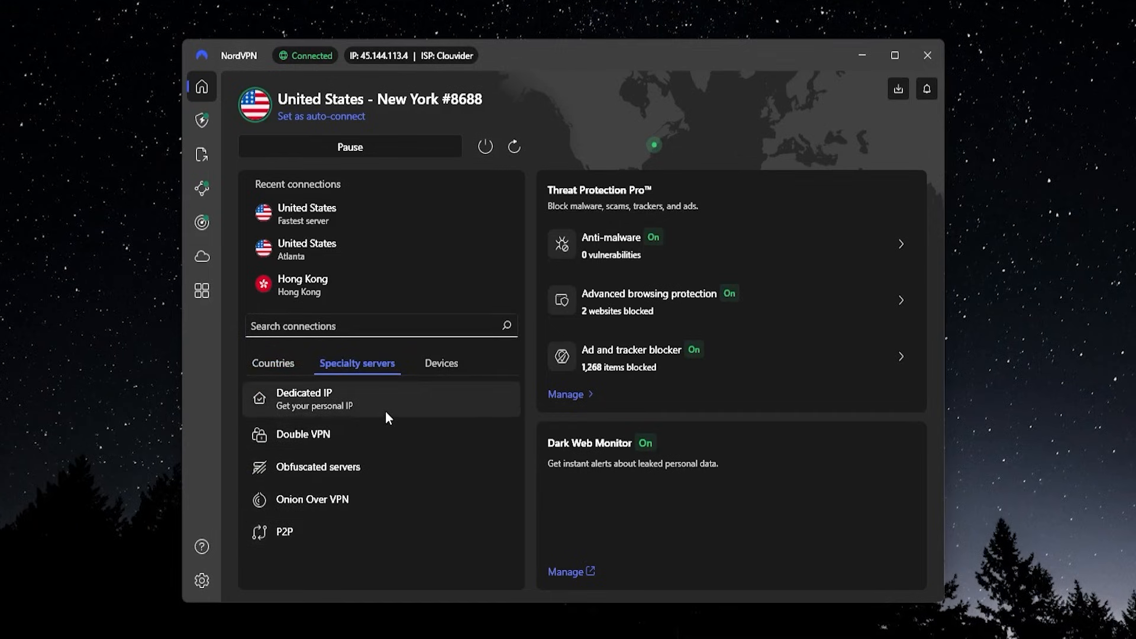
{"action": "mouse_move", "coordinate": [305, 531]}
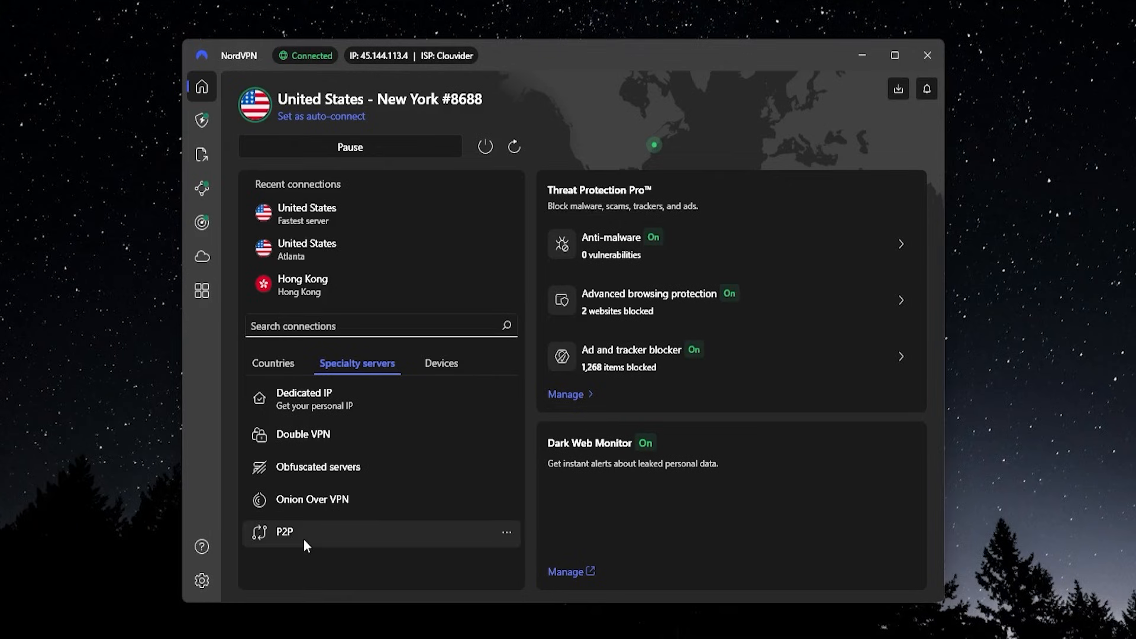
{"action": "left_click", "coordinate": [304, 532]}
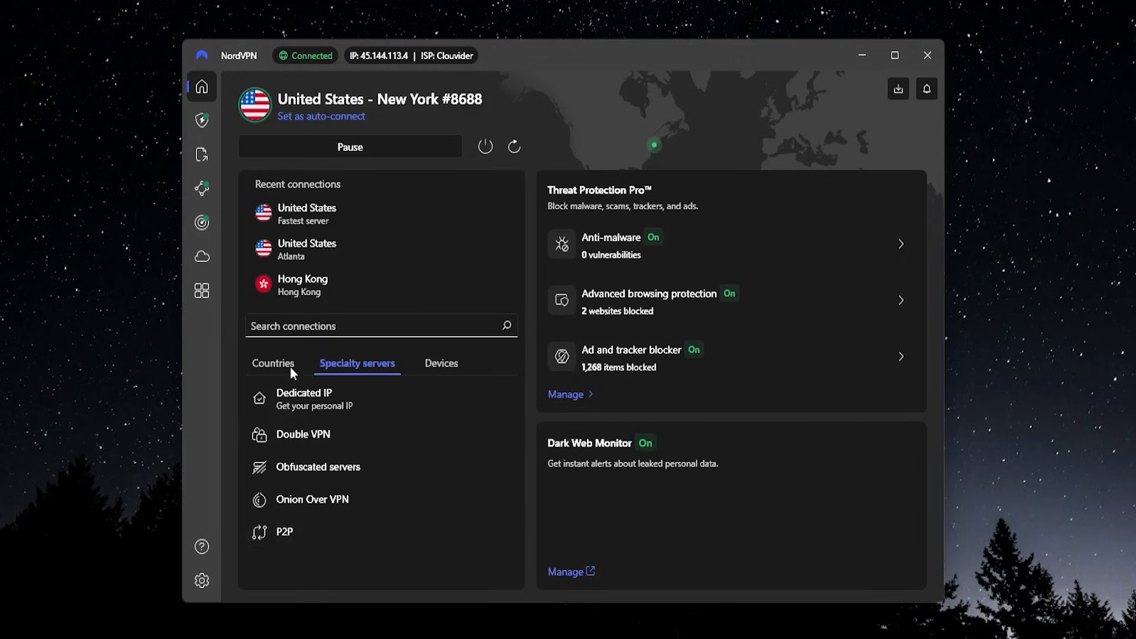
{"action": "left_click", "coordinate": [273, 363]}
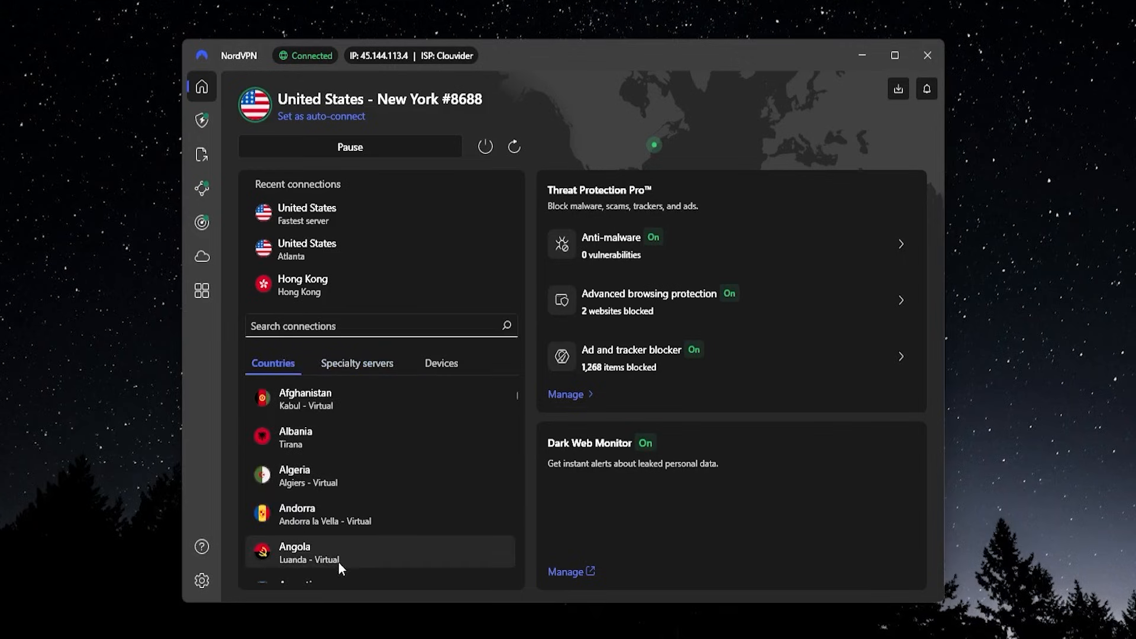
{"action": "mouse_move", "coordinate": [348, 489]}
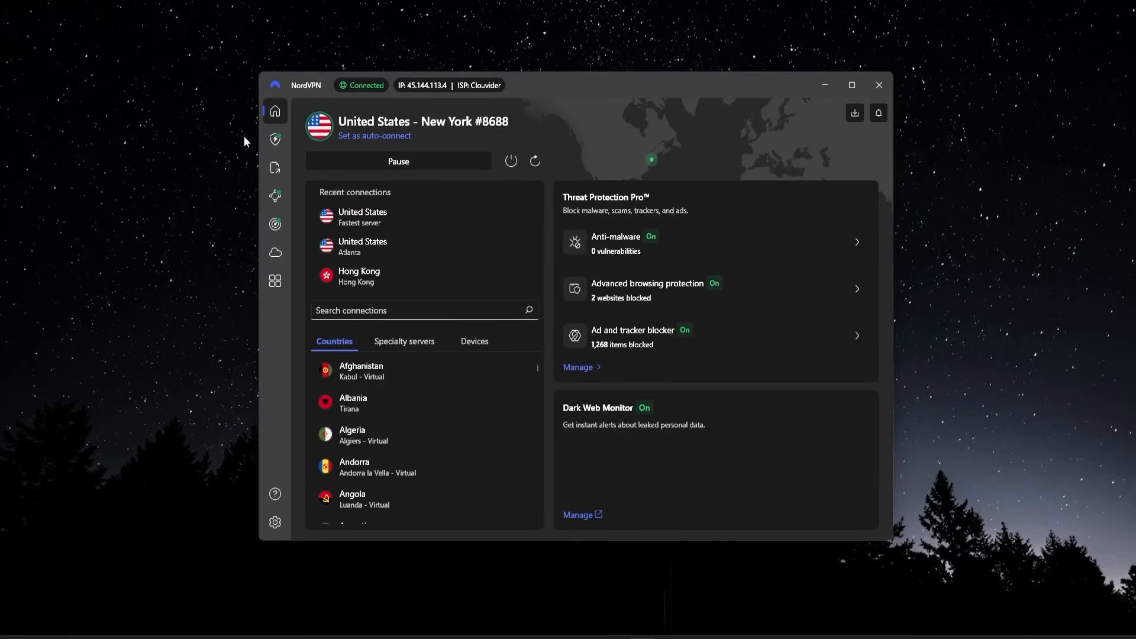
- Visit the Threat Protection Pro overview, then the Dark Web Monitor page showing no leaks
{"action": "left_click", "coordinate": [275, 140]}
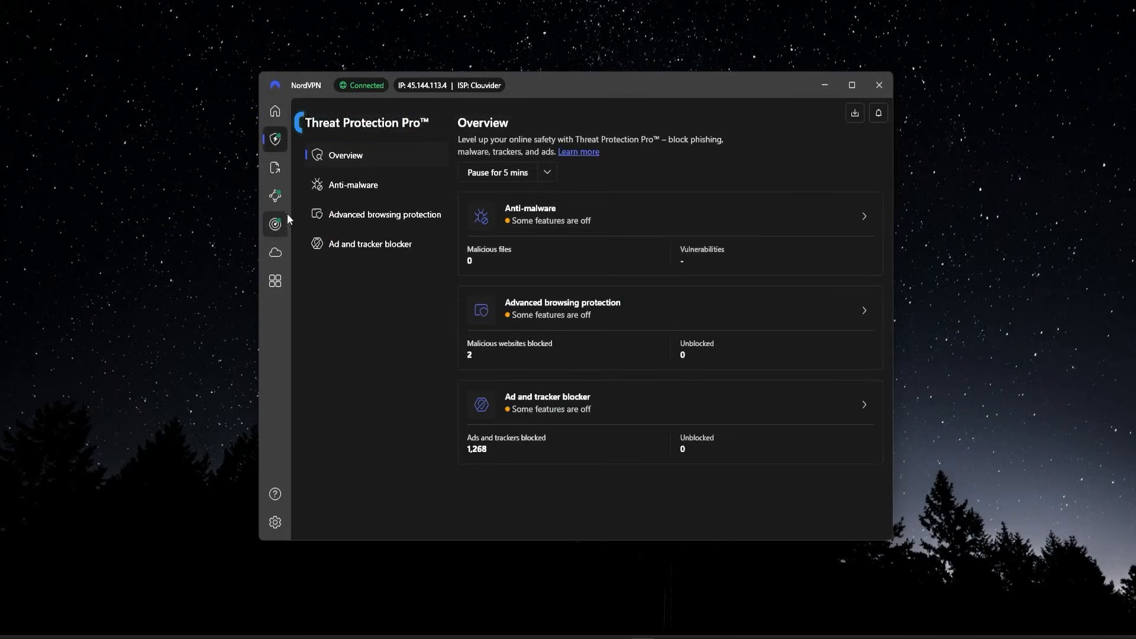
{"action": "left_click", "coordinate": [274, 225]}
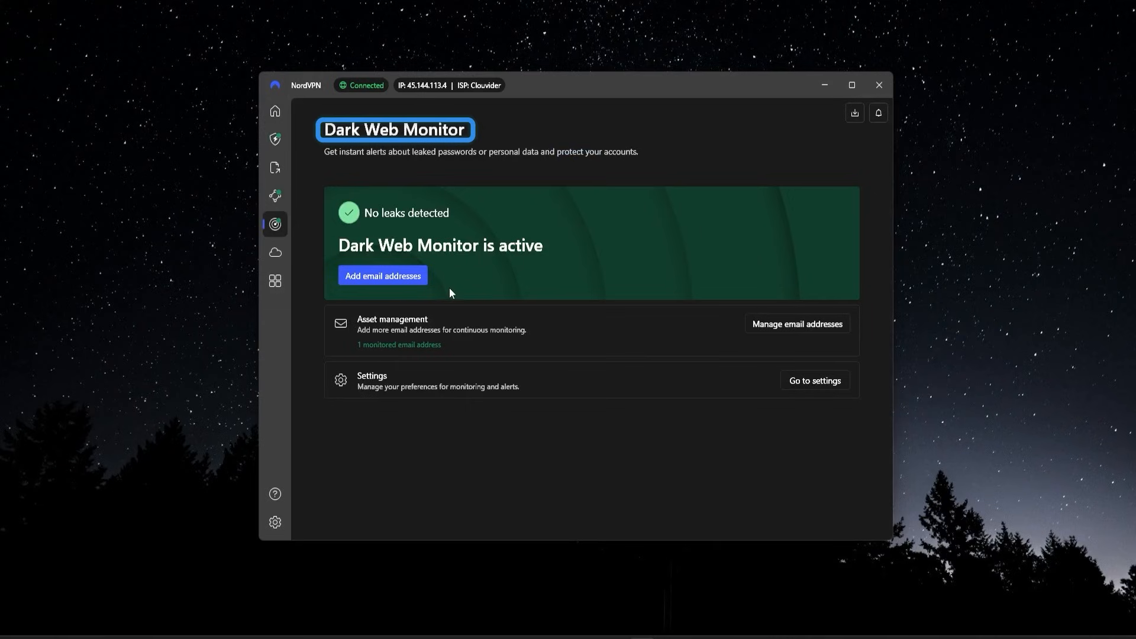
- View the File transfers and Meshnet devices pages, then return to the home screen
{"action": "left_click", "coordinate": [274, 167]}
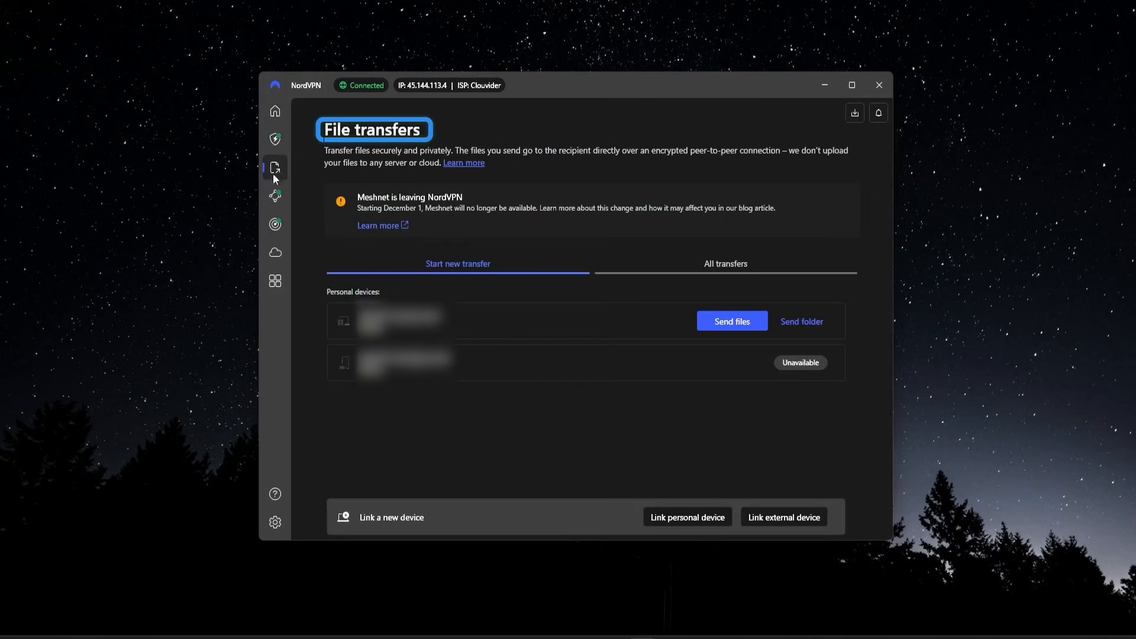
{"action": "left_click", "coordinate": [275, 196]}
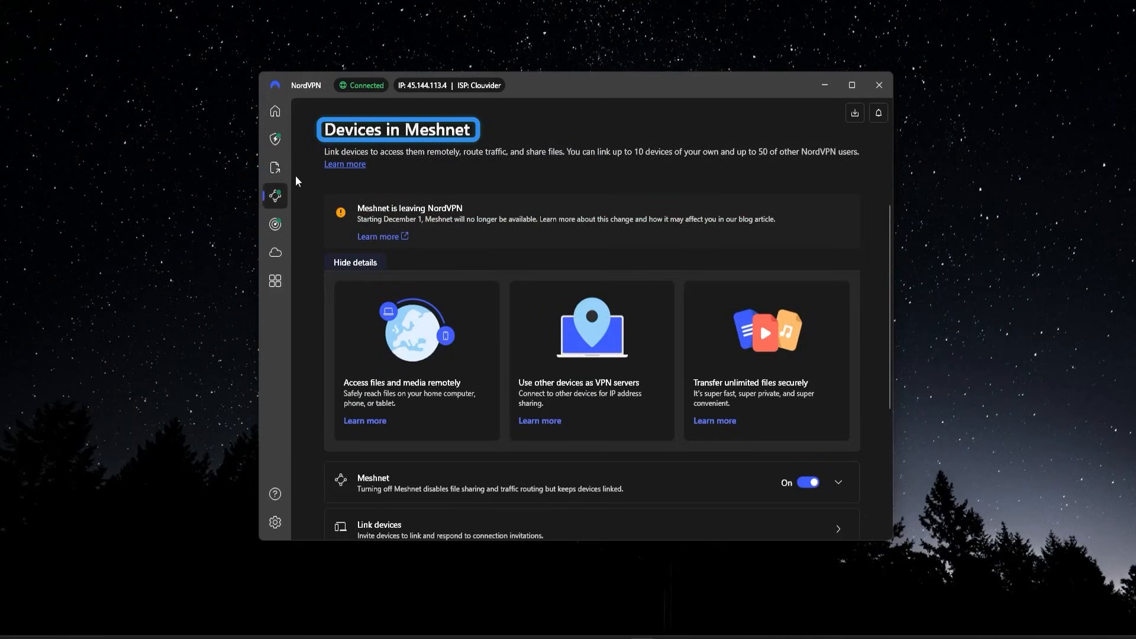
{"action": "mouse_move", "coordinate": [304, 197]}
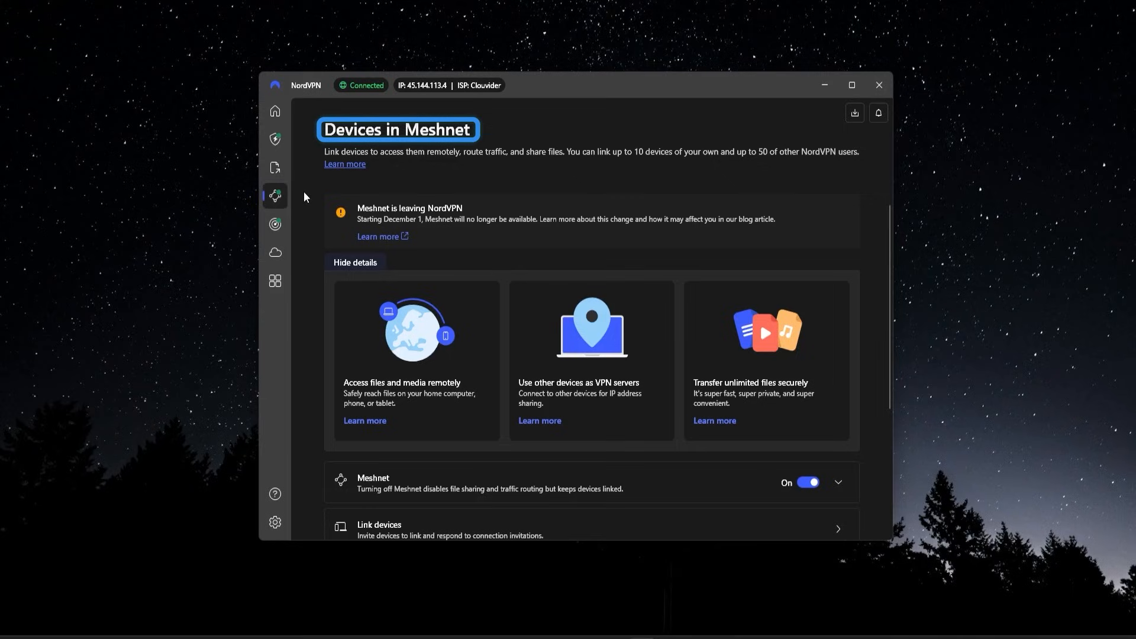
{"action": "mouse_move", "coordinate": [305, 198]}
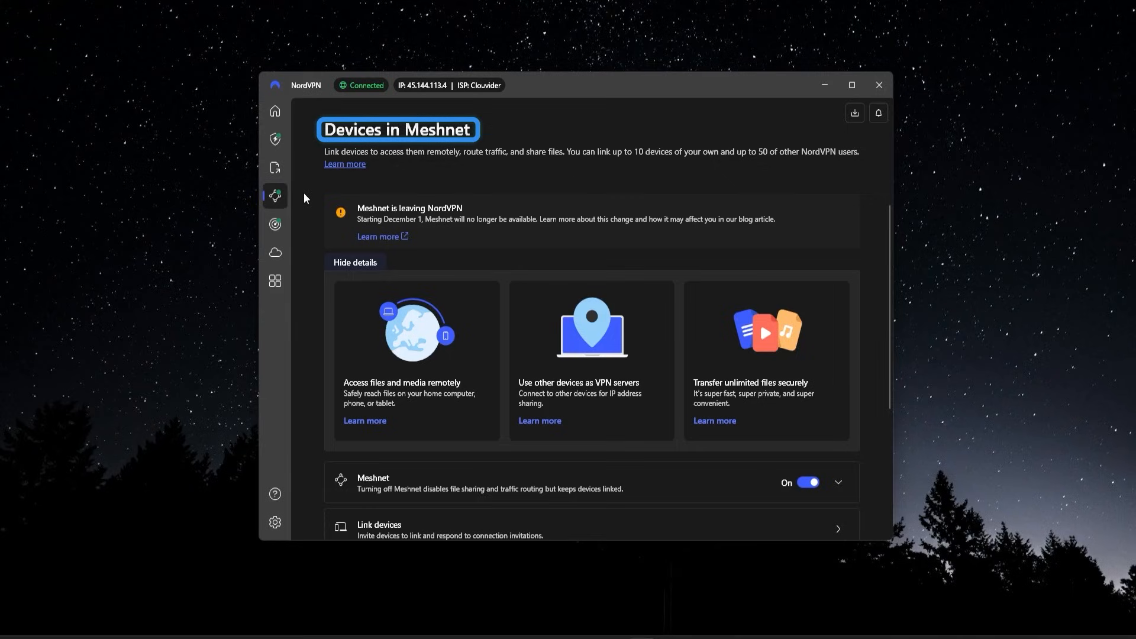
{"action": "left_click", "coordinate": [274, 167]}
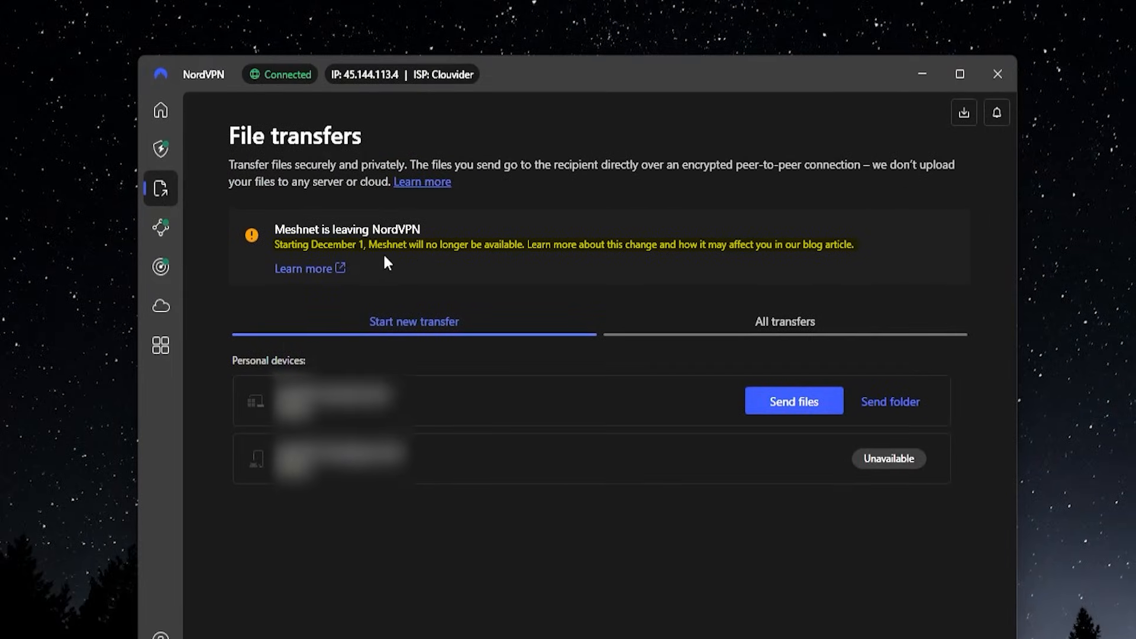
{"action": "left_click", "coordinate": [160, 227]}
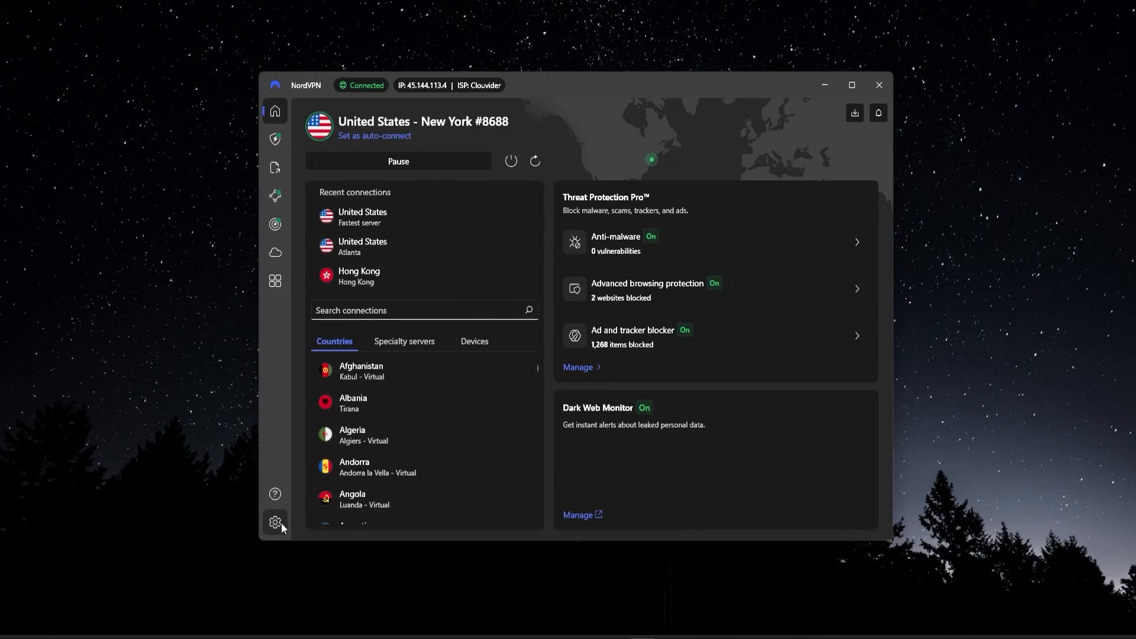
- Bring up the app settings on the General section
{"action": "left_click", "coordinate": [276, 522]}
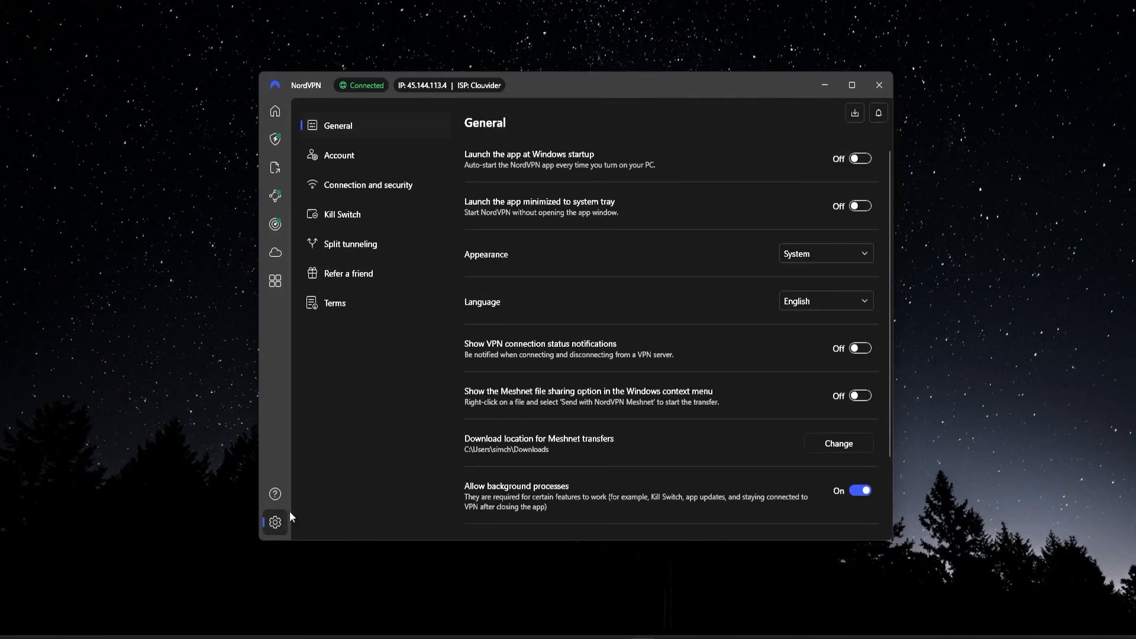
{"action": "mouse_move", "coordinate": [352, 431]}
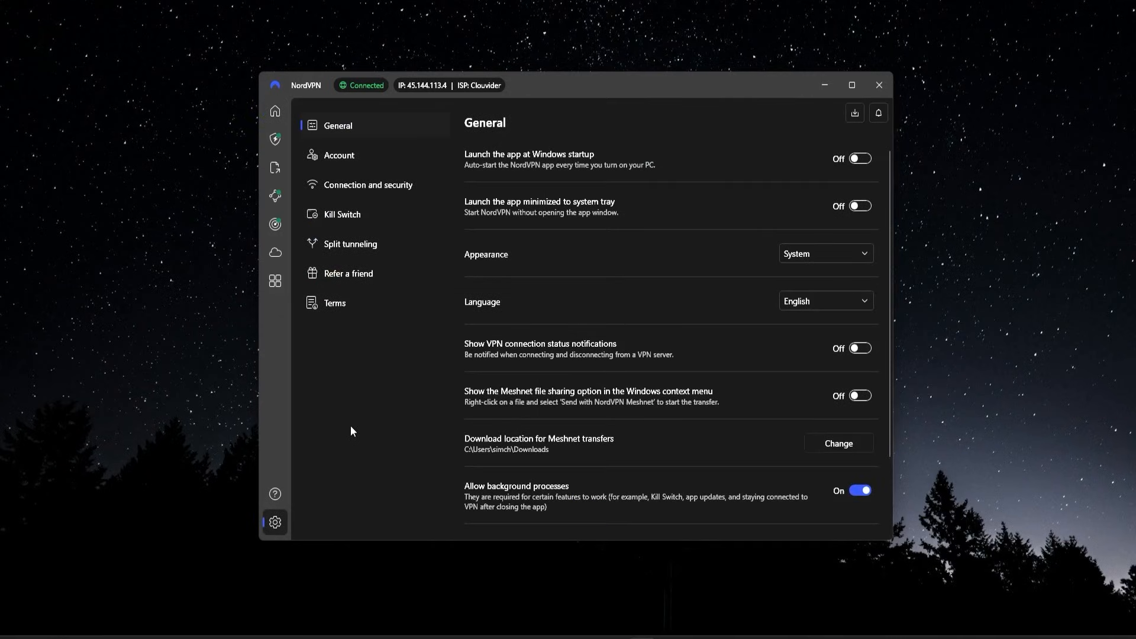
{"action": "mouse_move", "coordinate": [368, 363]}
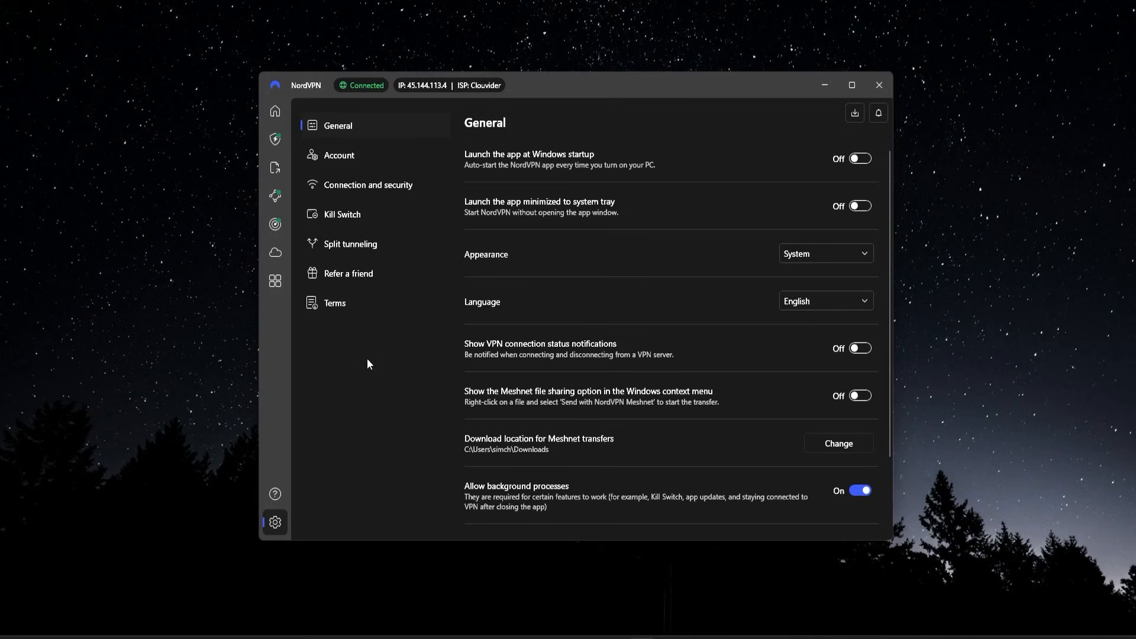
{"action": "mouse_move", "coordinate": [367, 185]}
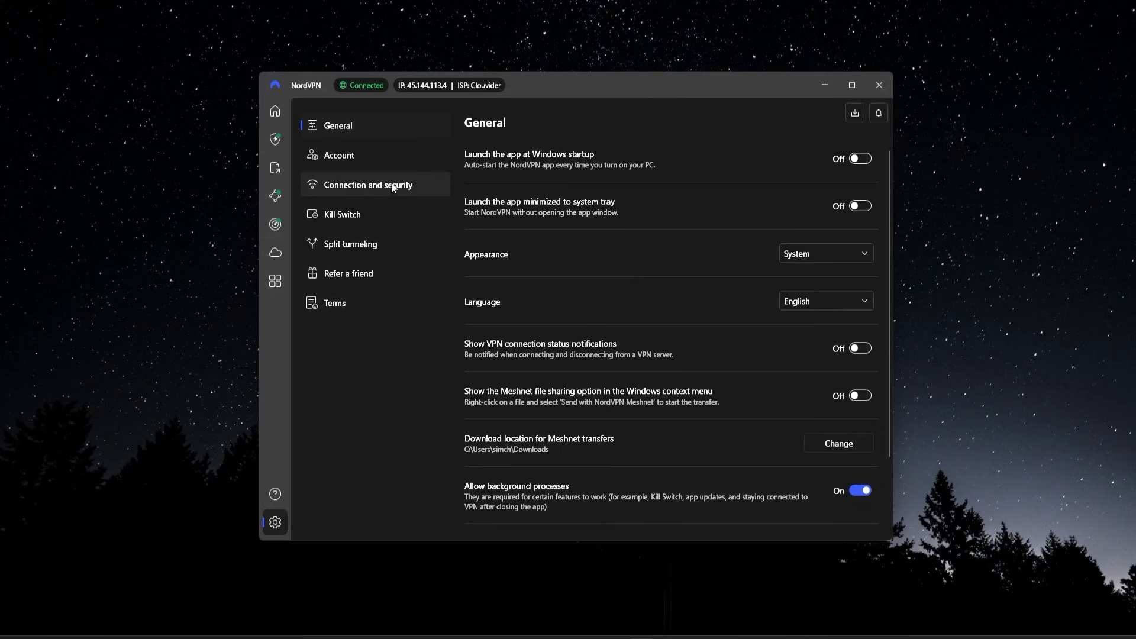
{"action": "left_click", "coordinate": [366, 185]}
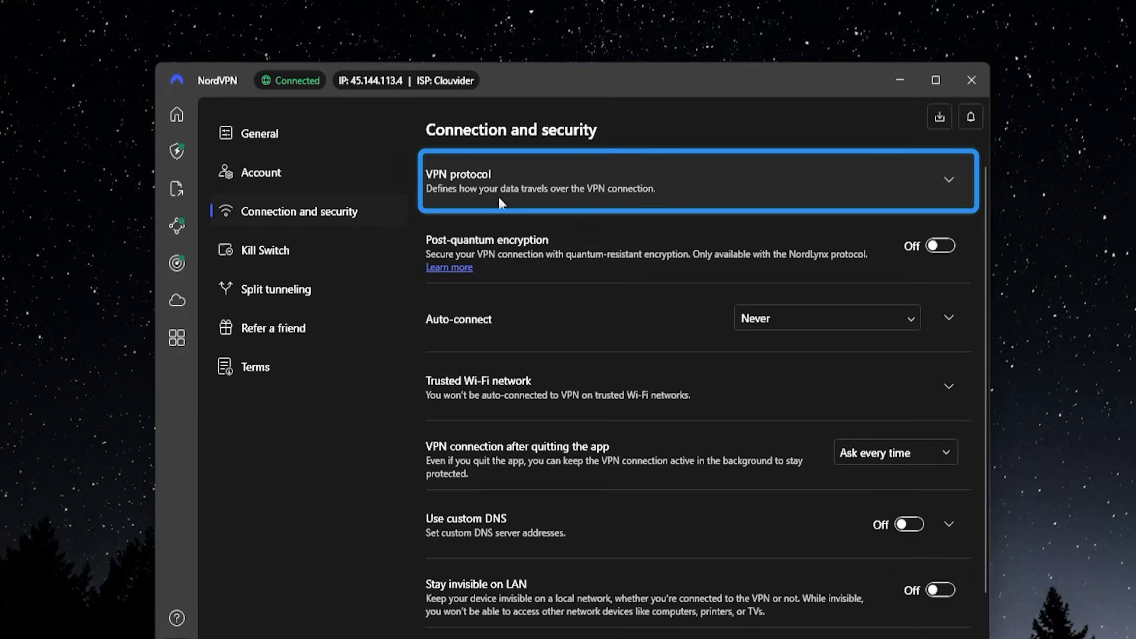
{"action": "left_click", "coordinate": [696, 181]}
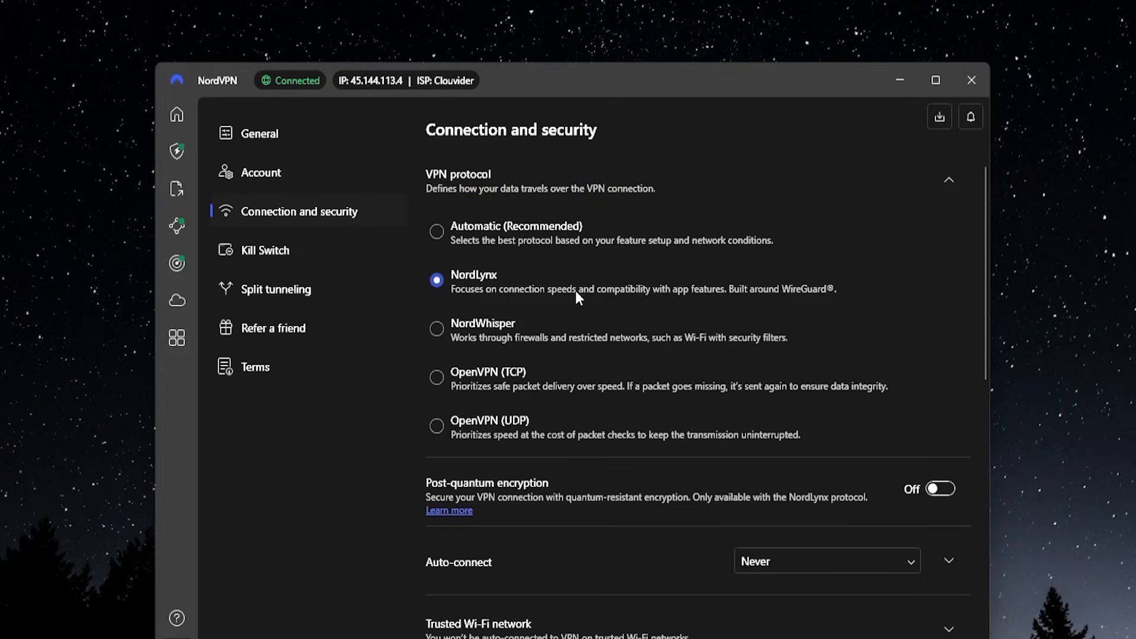
{"action": "mouse_move", "coordinate": [570, 302]}
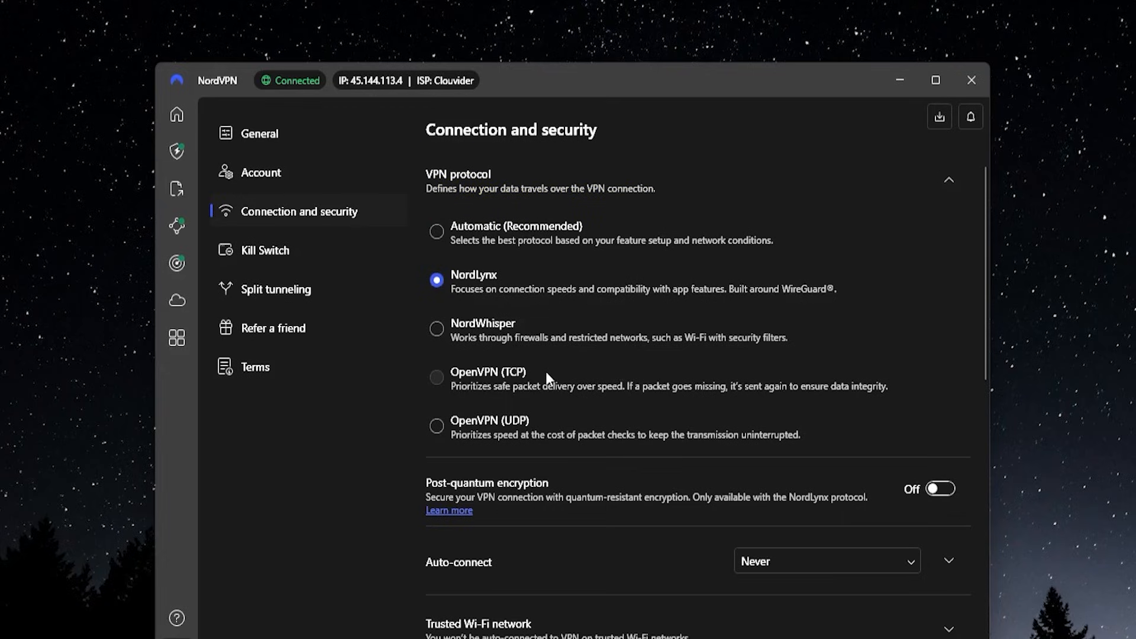
{"action": "mouse_move", "coordinate": [593, 375]}
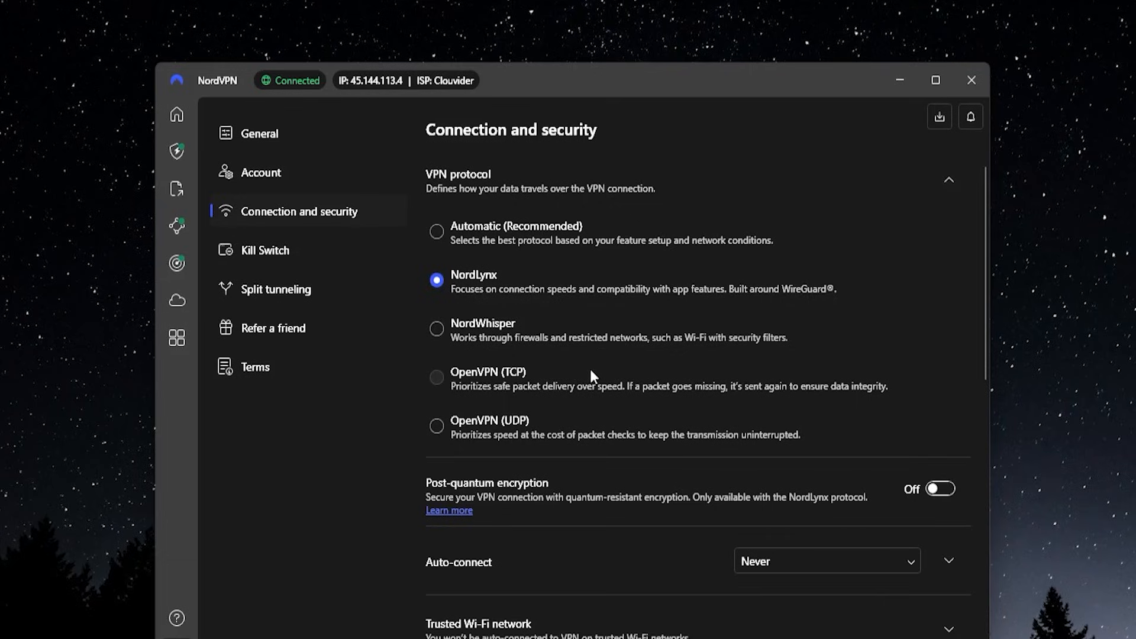
{"action": "mouse_move", "coordinate": [582, 379]}
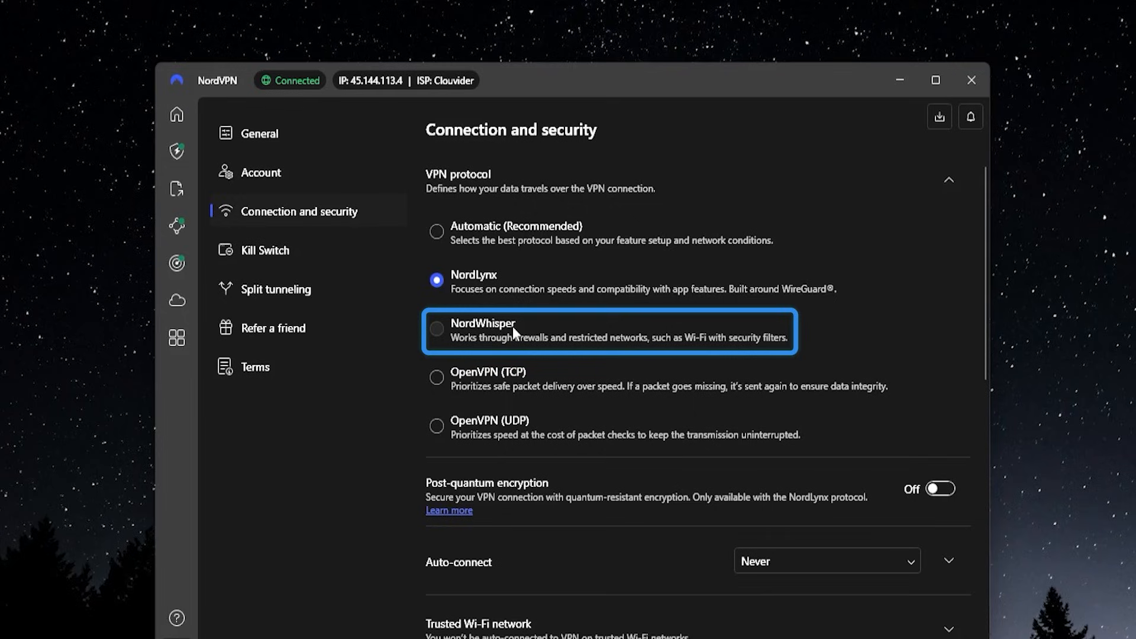
{"action": "mouse_move", "coordinate": [515, 339]}
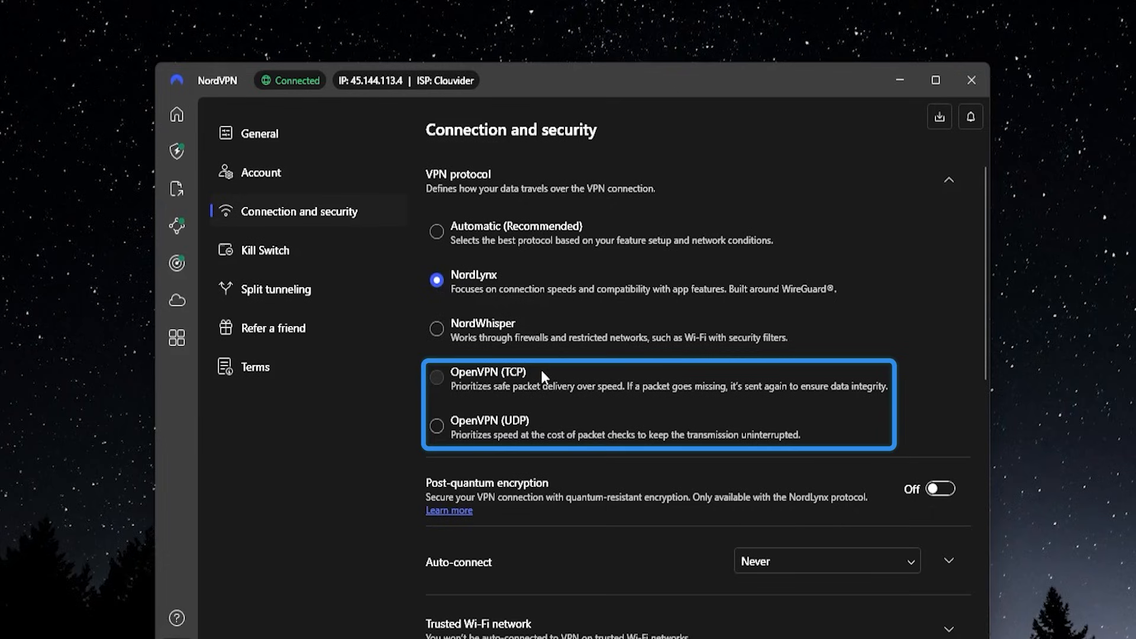
{"action": "mouse_move", "coordinate": [499, 382]}
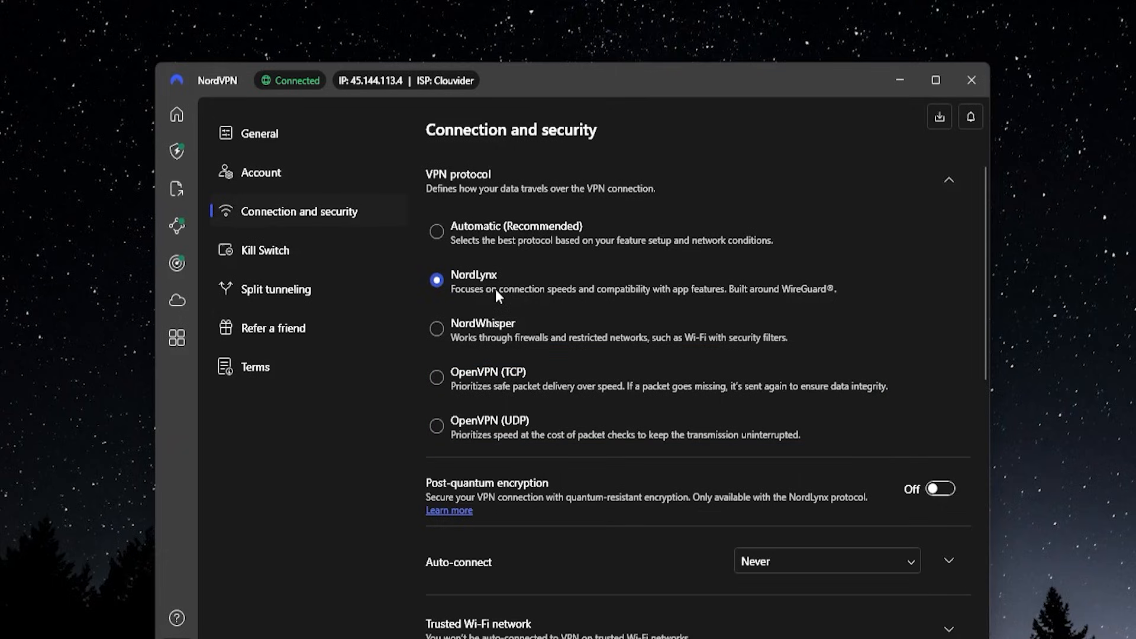
{"action": "mouse_move", "coordinate": [553, 273]}
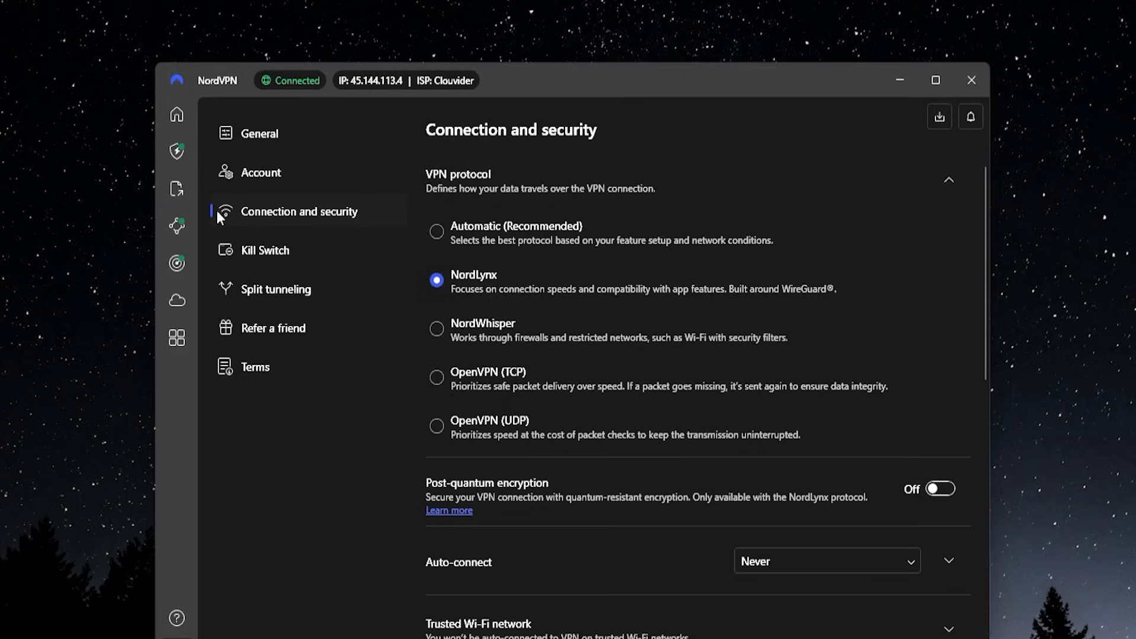
- In the Kill Switch settings, switch the Internet Kill Switch on
{"action": "left_click", "coordinate": [264, 250]}
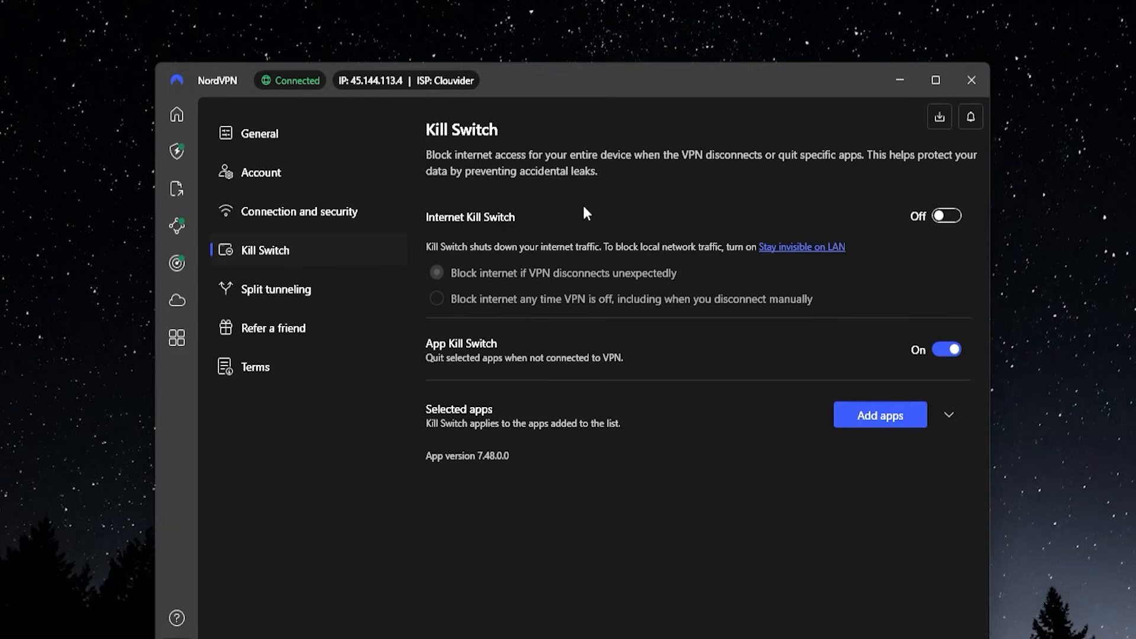
{"action": "left_click", "coordinate": [946, 215]}
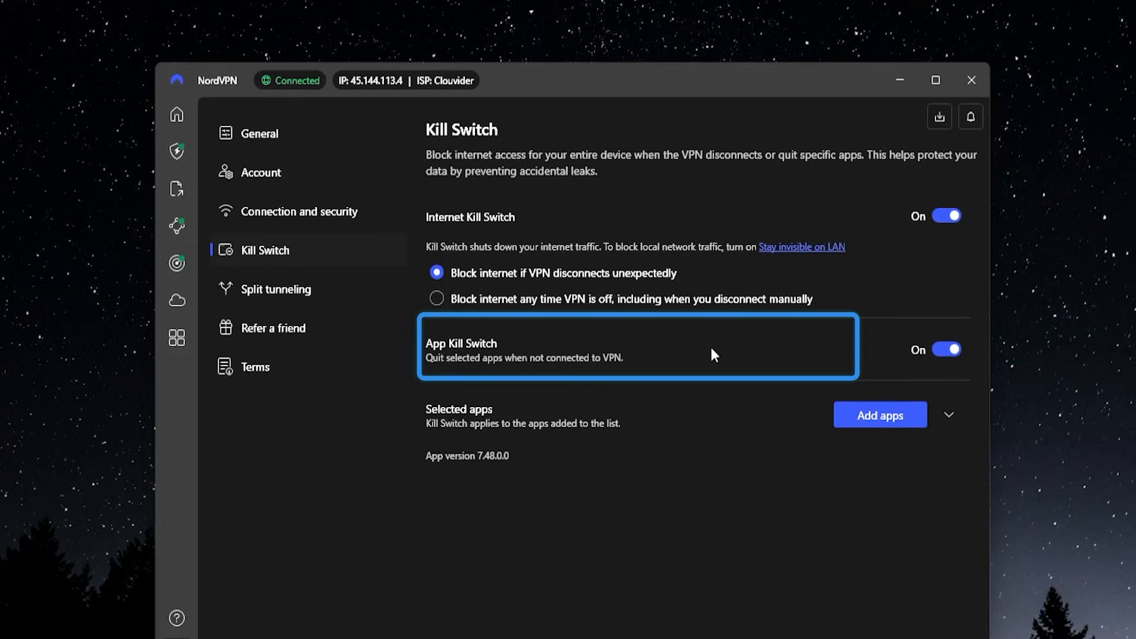
{"action": "mouse_move", "coordinate": [595, 495]}
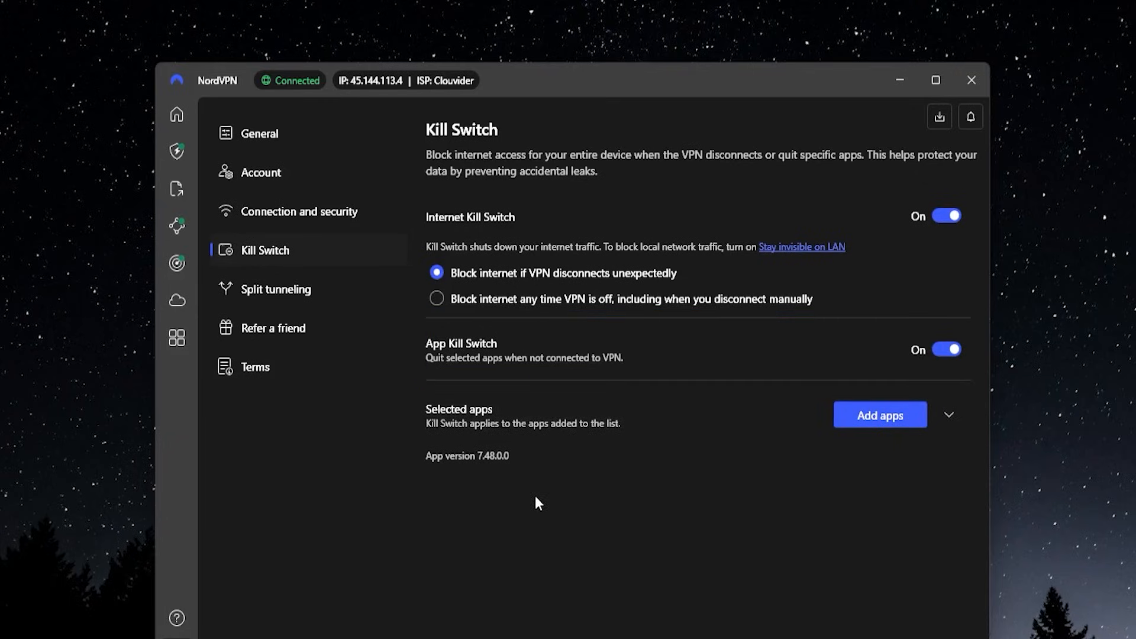
{"action": "mouse_move", "coordinate": [547, 450]}
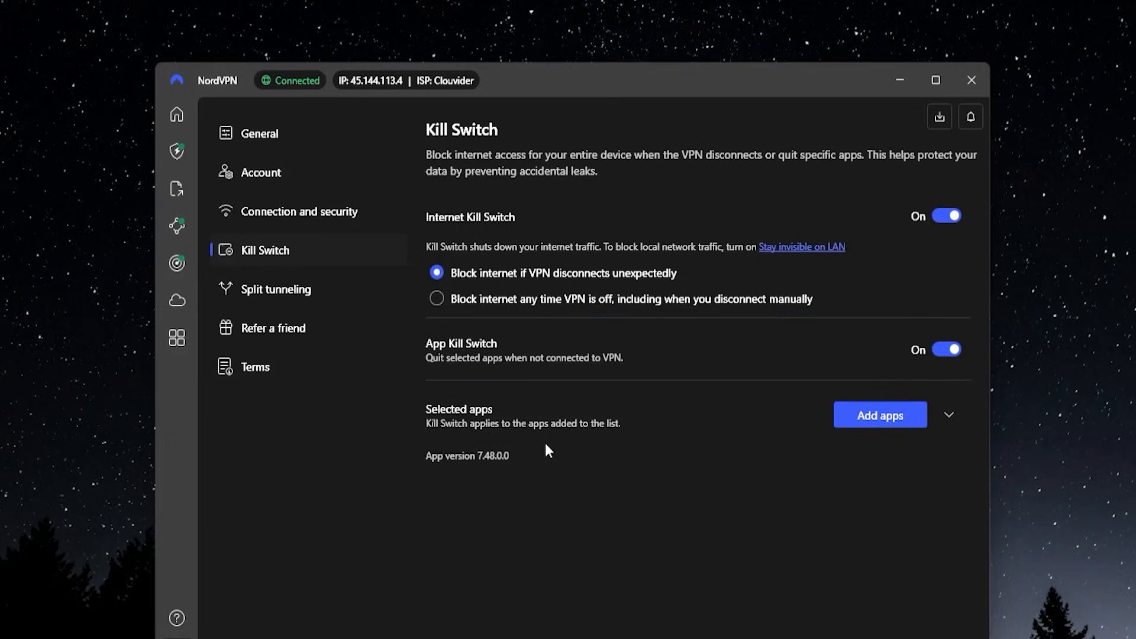
{"action": "mouse_move", "coordinate": [547, 459]}
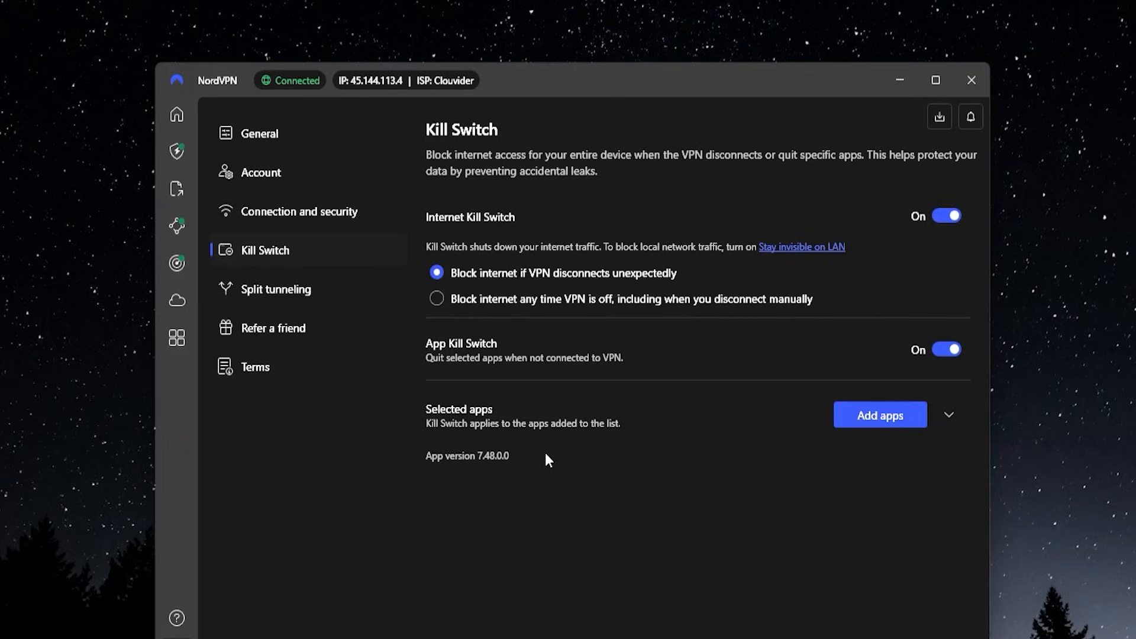
{"action": "mouse_move", "coordinate": [547, 463]}
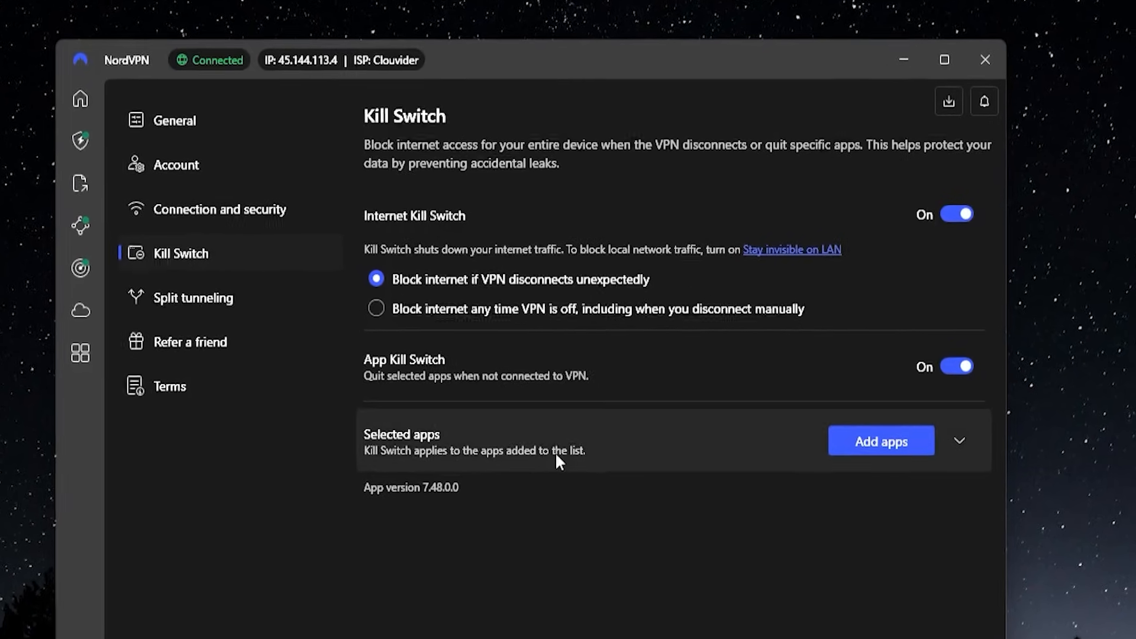
{"action": "left_click", "coordinate": [881, 440]}
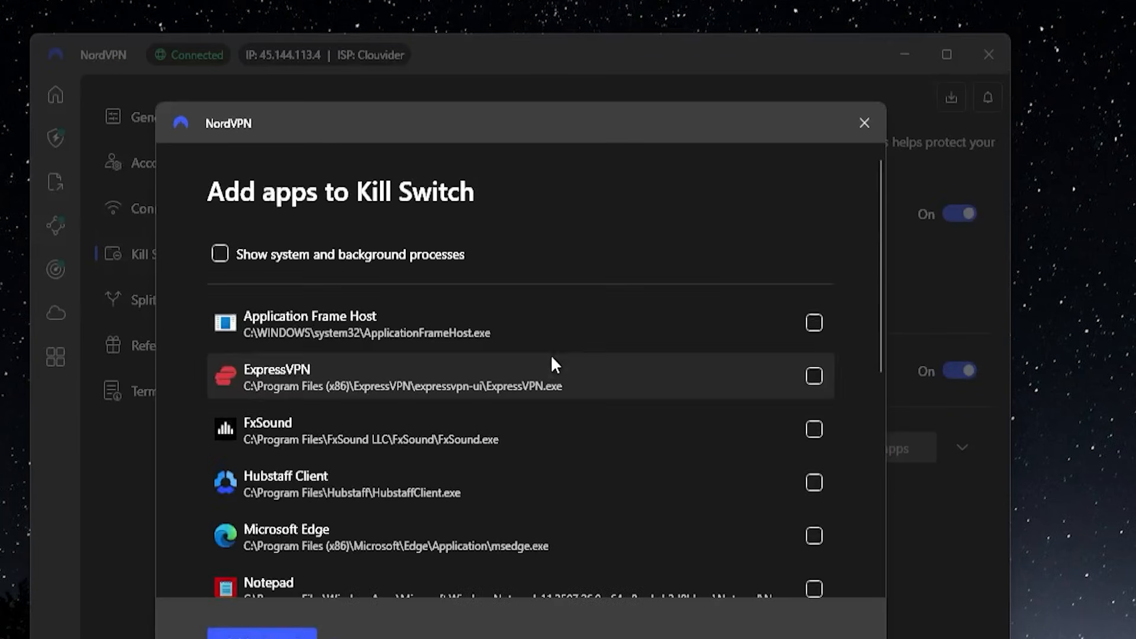
{"action": "mouse_move", "coordinate": [559, 579]}
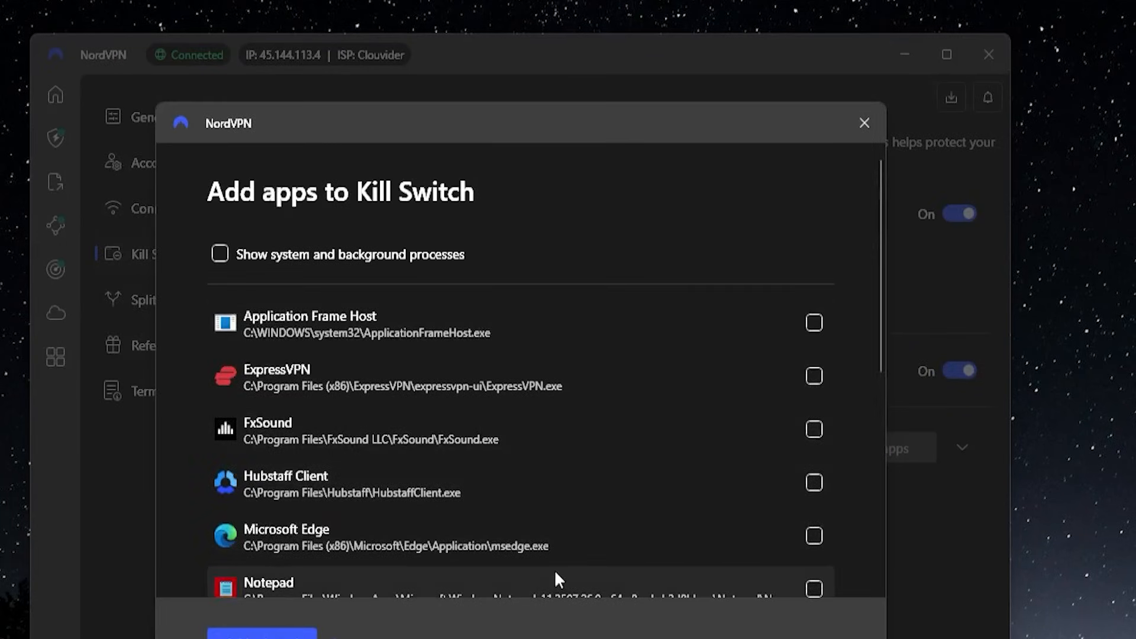
{"action": "left_click", "coordinate": [864, 122]}
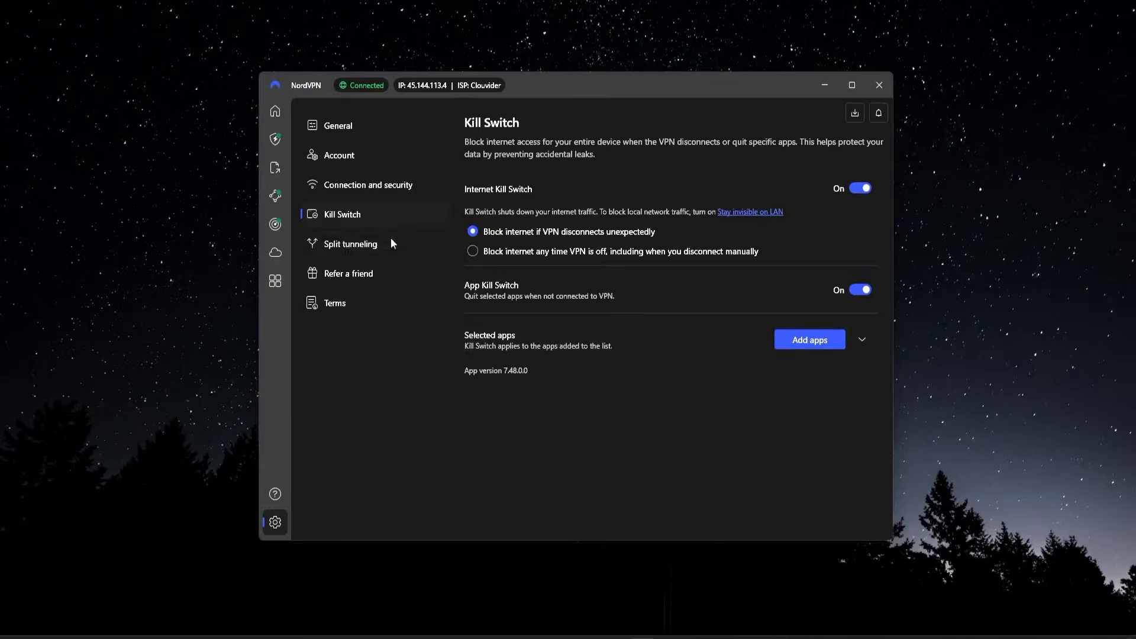
- Review the Split tunneling settings, then go back to the home screen
{"action": "left_click", "coordinate": [350, 244]}
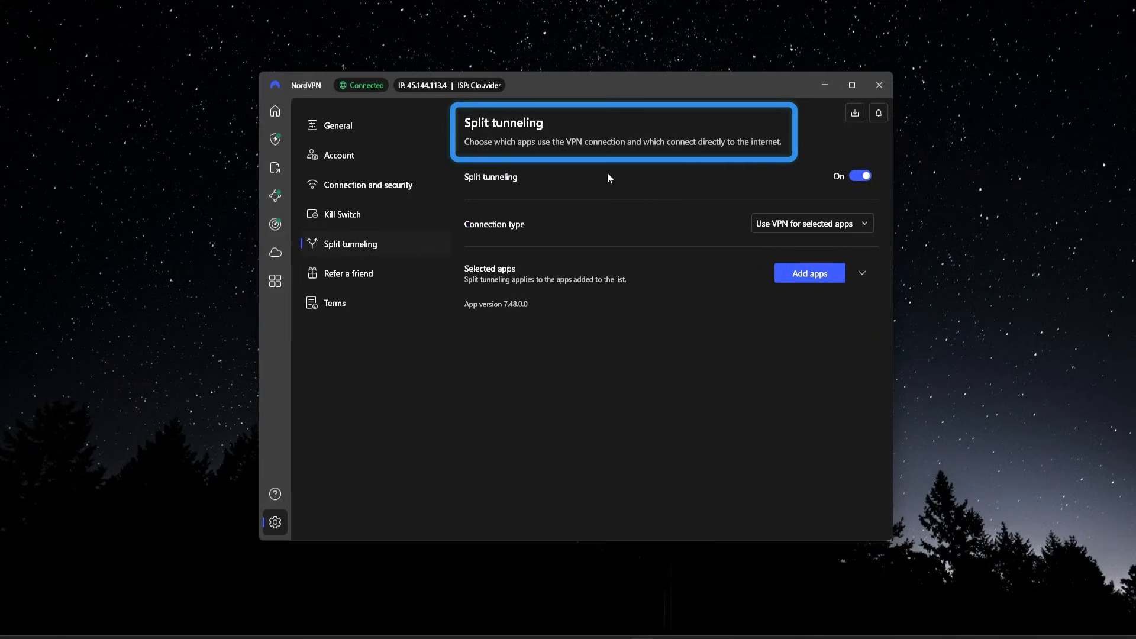
{"action": "mouse_move", "coordinate": [627, 179]}
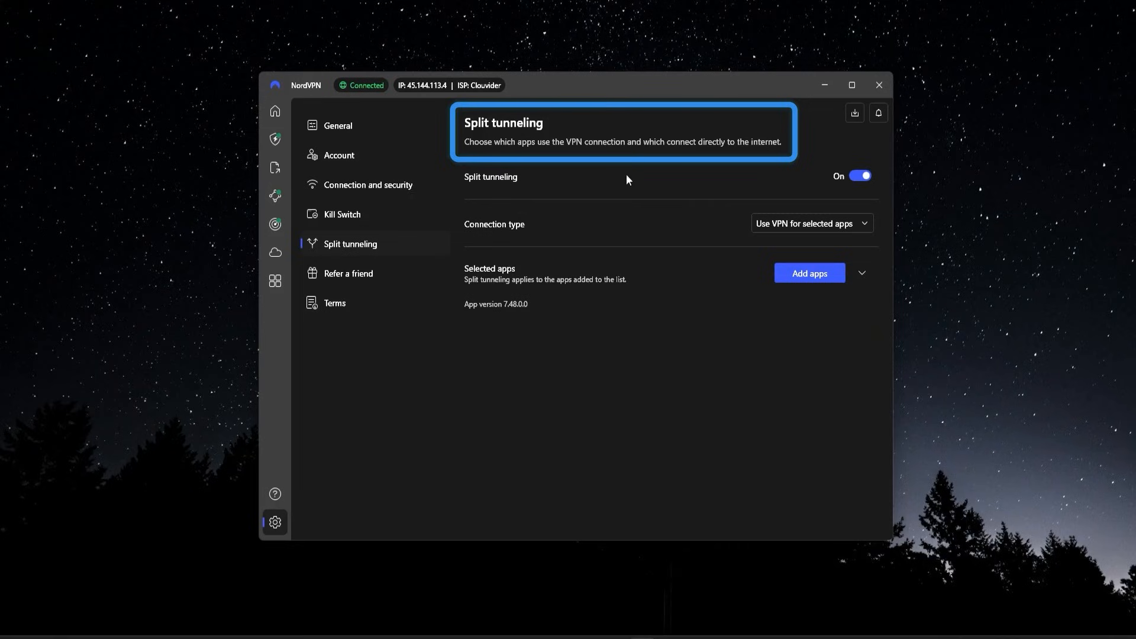
{"action": "mouse_move", "coordinate": [660, 196]}
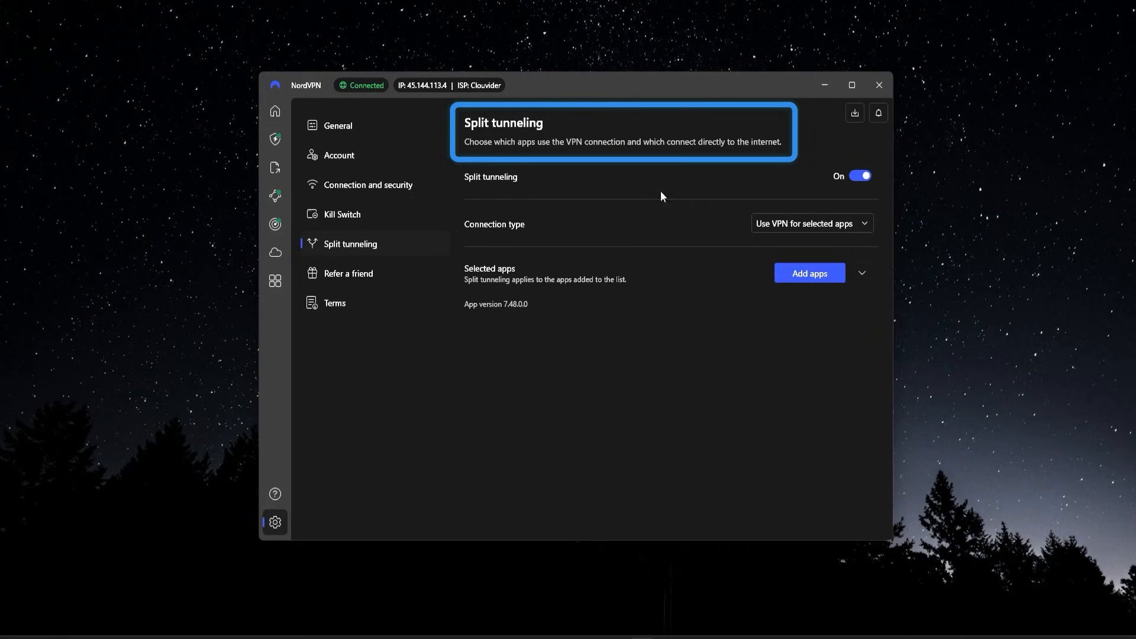
{"action": "mouse_move", "coordinate": [704, 357]}
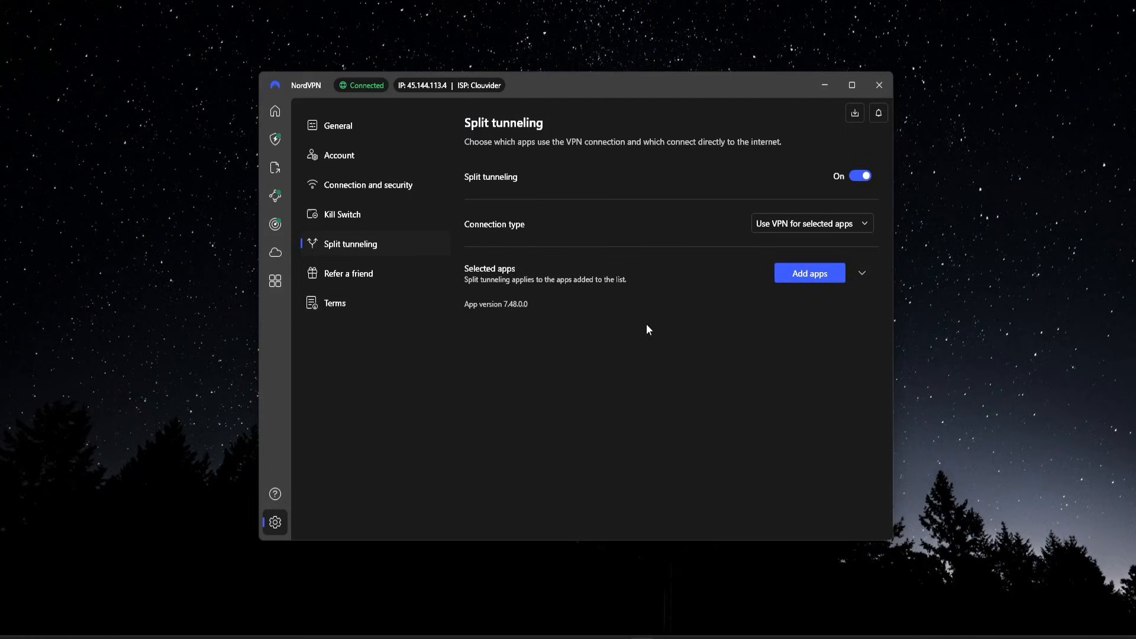
{"action": "mouse_move", "coordinate": [645, 363]}
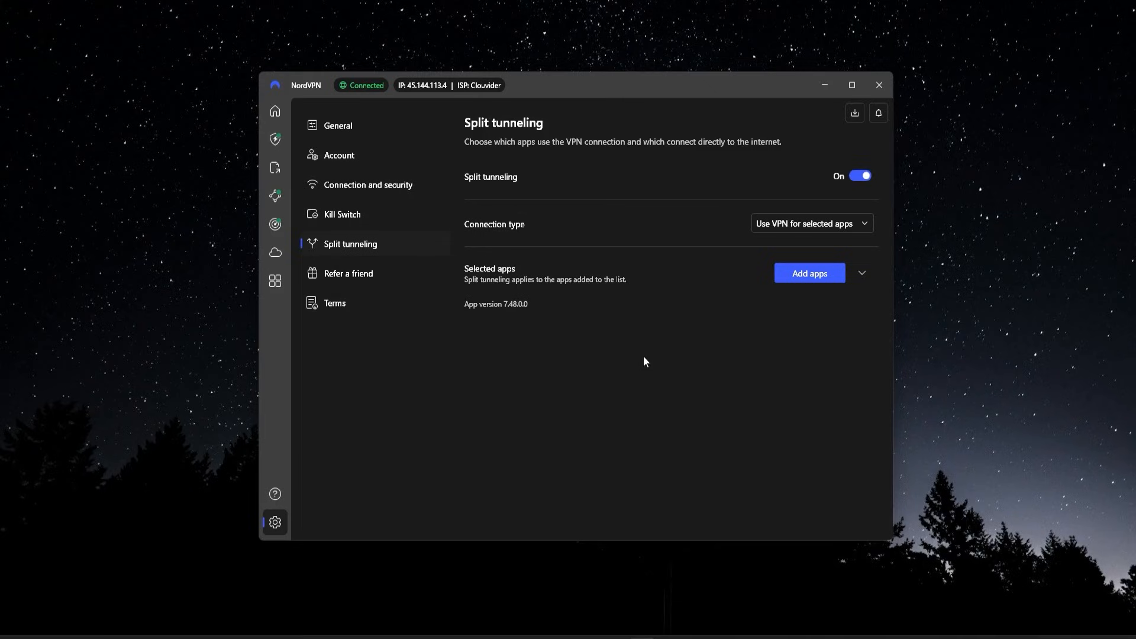
{"action": "mouse_move", "coordinate": [645, 361]}
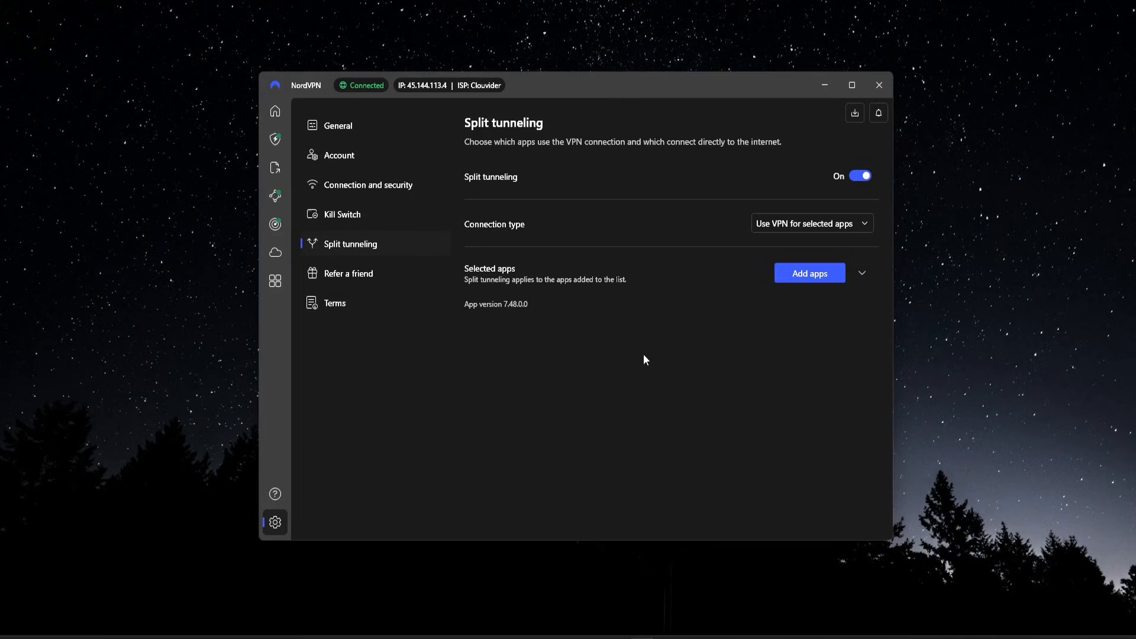
{"action": "mouse_move", "coordinate": [545, 369]}
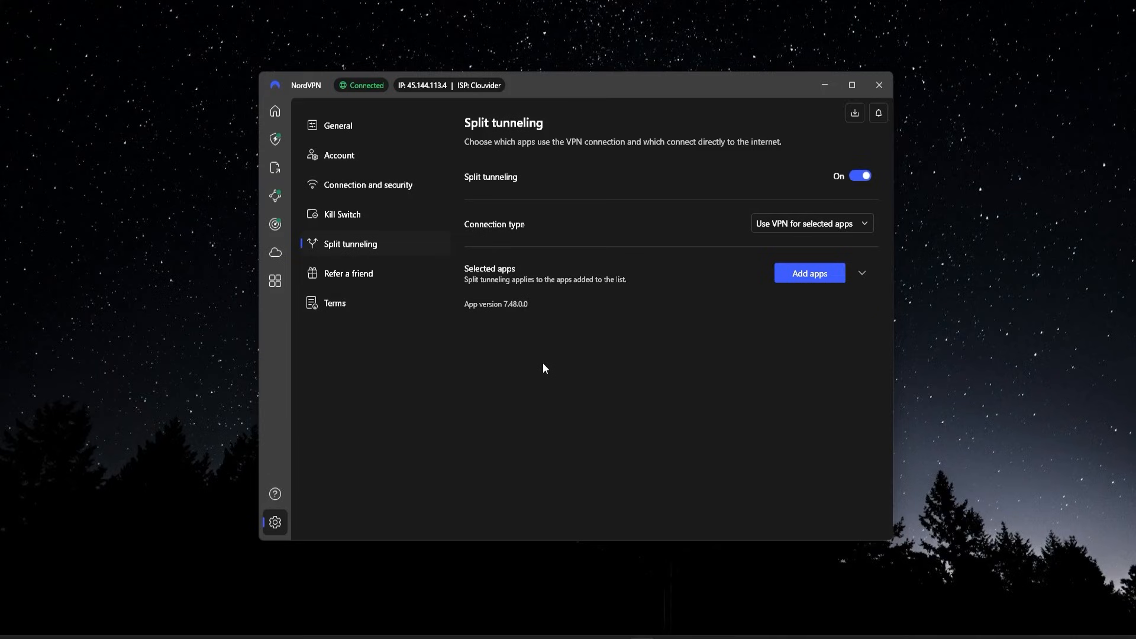
{"action": "mouse_move", "coordinate": [548, 366]}
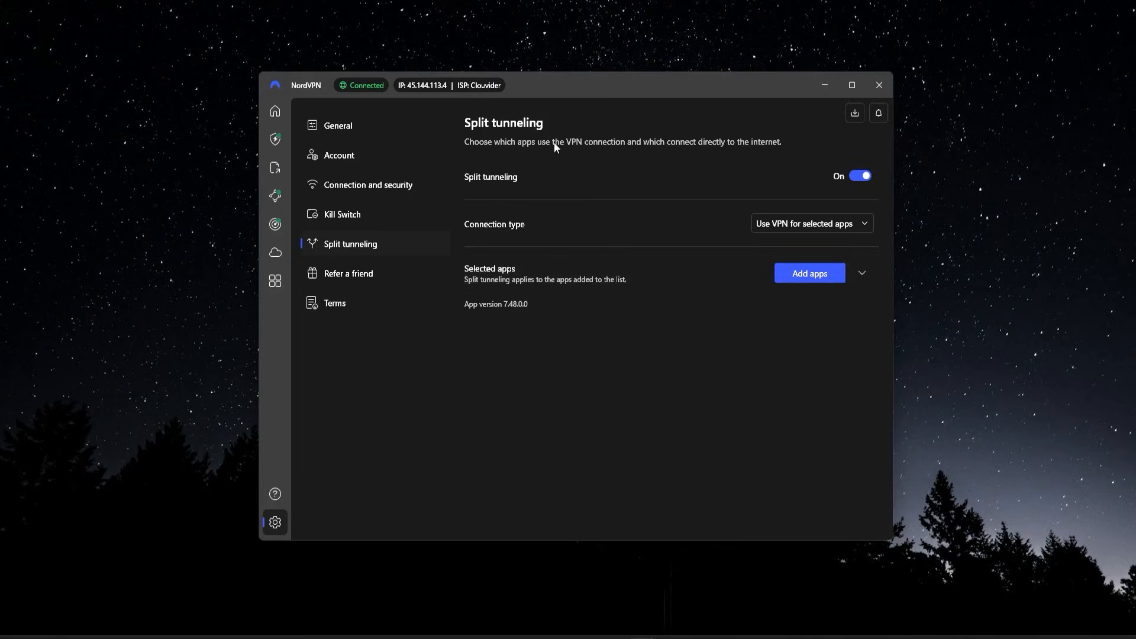
{"action": "mouse_move", "coordinate": [606, 356]}
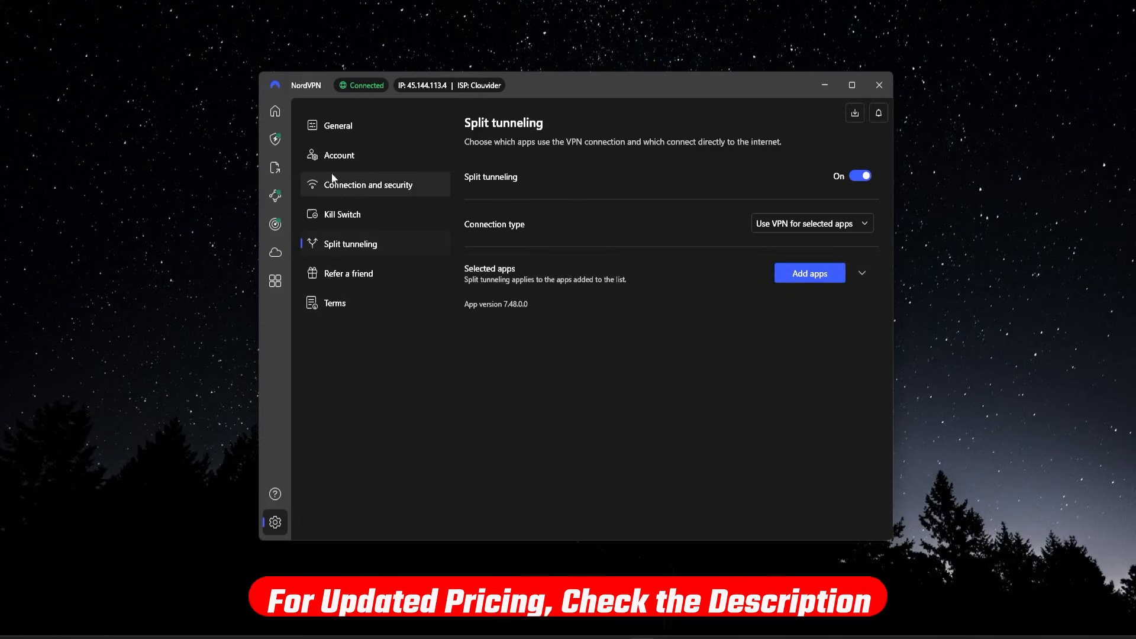
{"action": "mouse_move", "coordinate": [382, 212]}
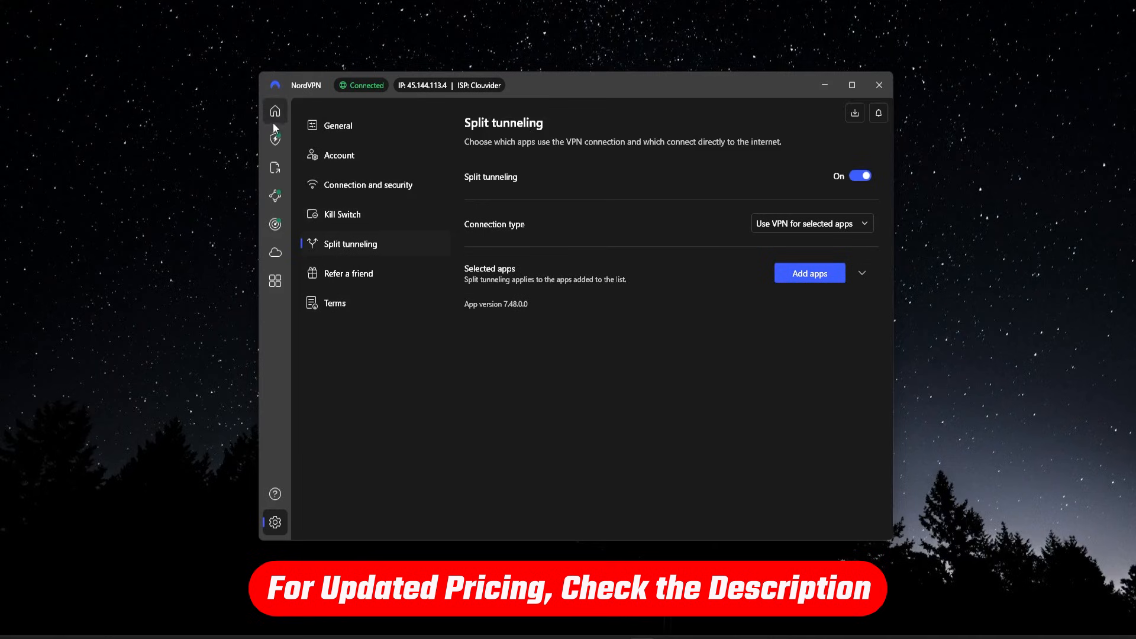
{"action": "left_click", "coordinate": [275, 111]}
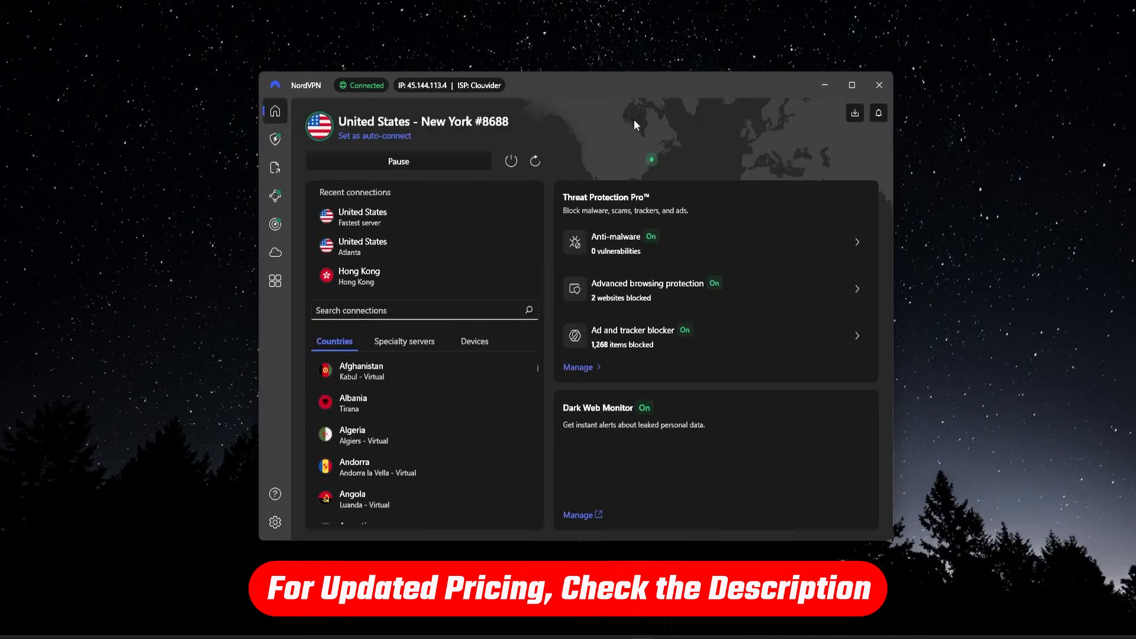